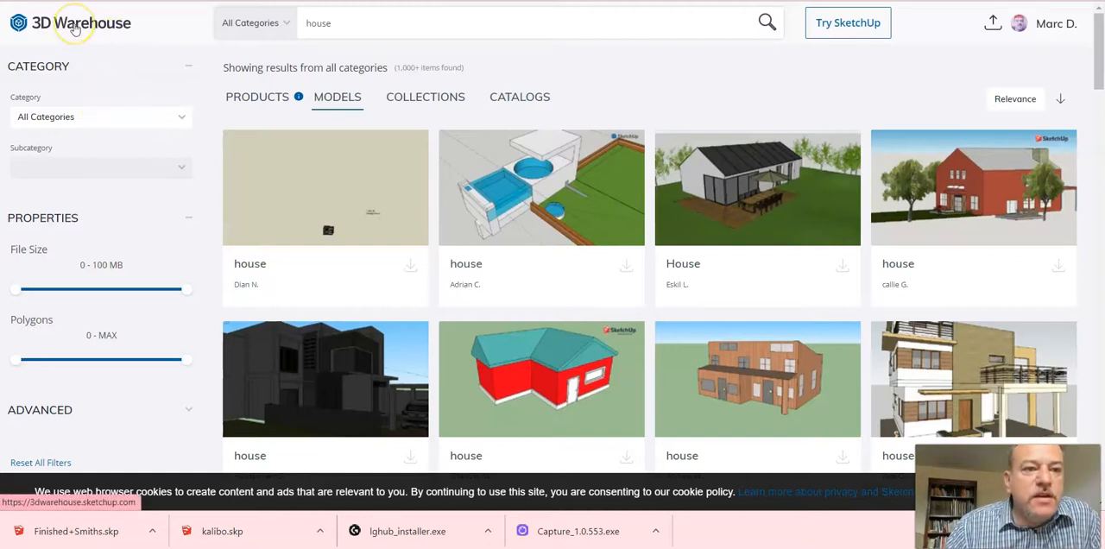
Bring back the house model results and scroll through them
{"action": "left_click", "coordinate": [328, 23]}
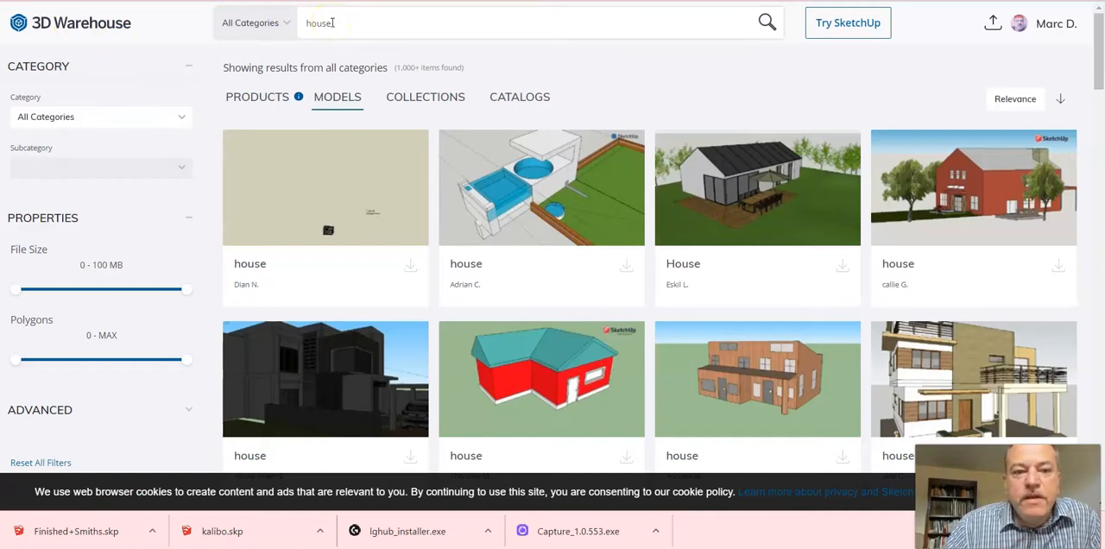
{"action": "left_click", "coordinate": [256, 96]}
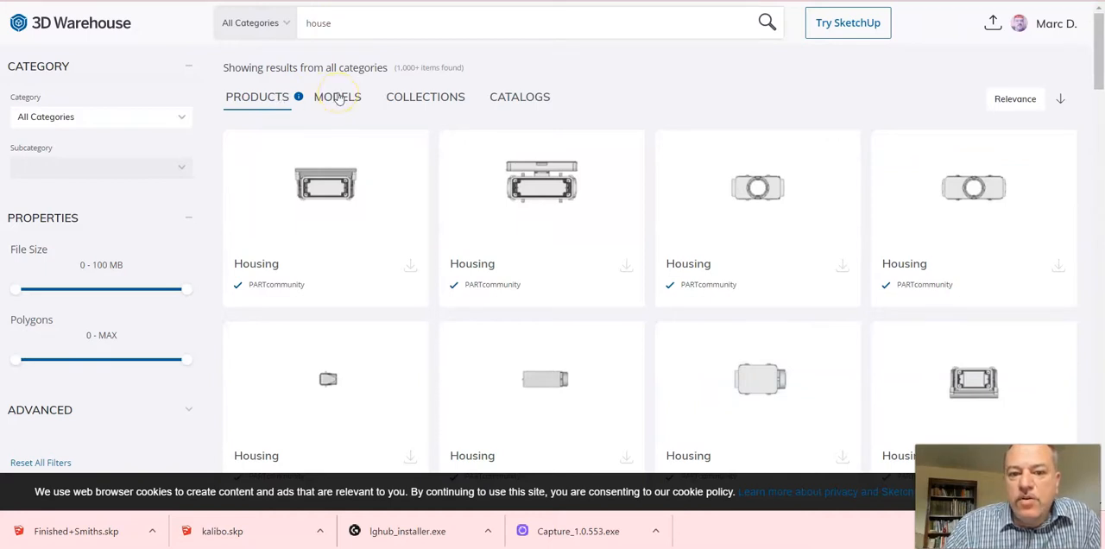
{"action": "left_click", "coordinate": [337, 96]}
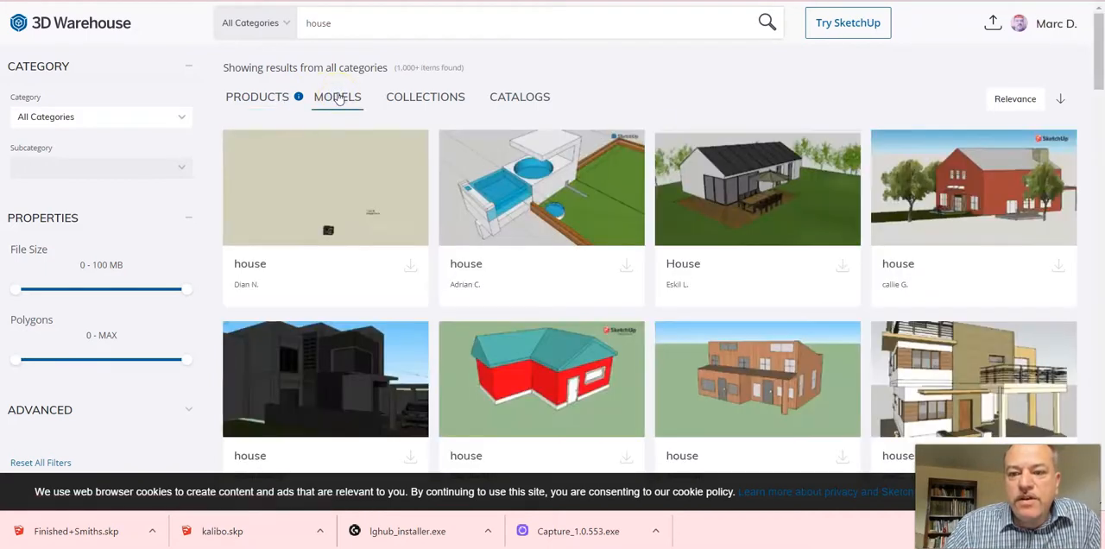
{"action": "mouse_move", "coordinate": [910, 390]}
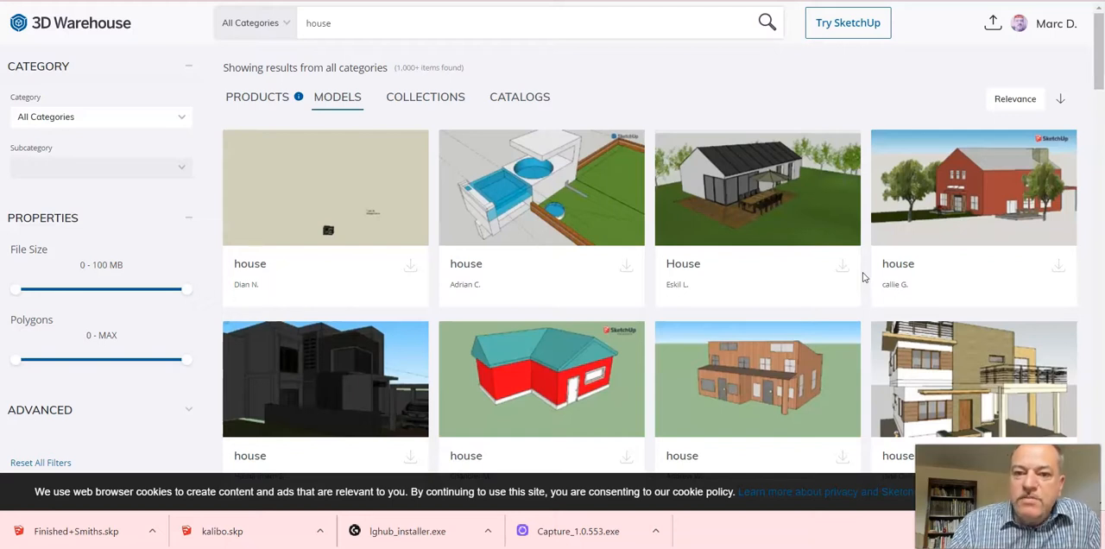
{"action": "mouse_move", "coordinate": [730, 187]}
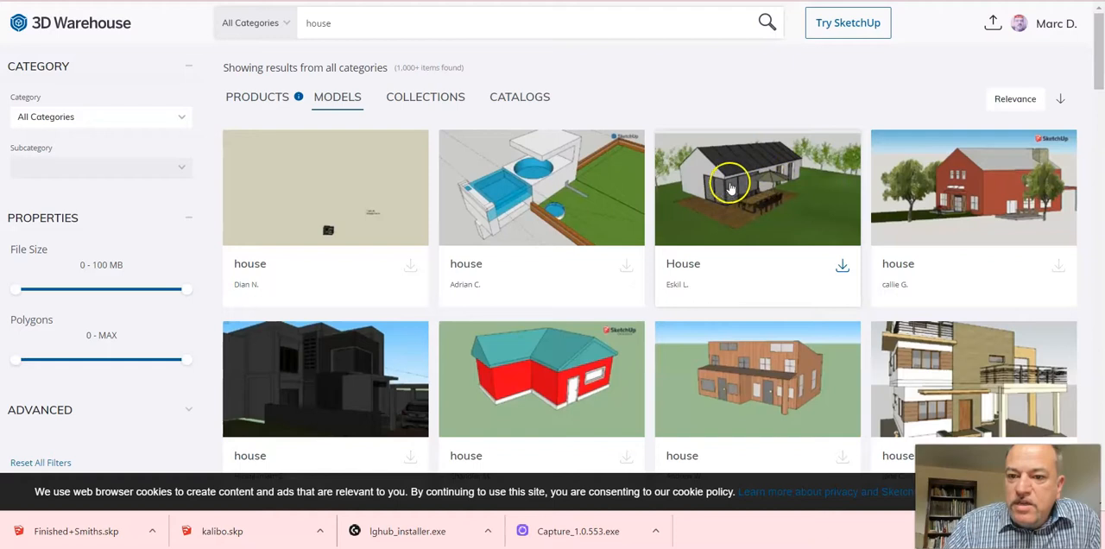
{"action": "mouse_move", "coordinate": [687, 192]}
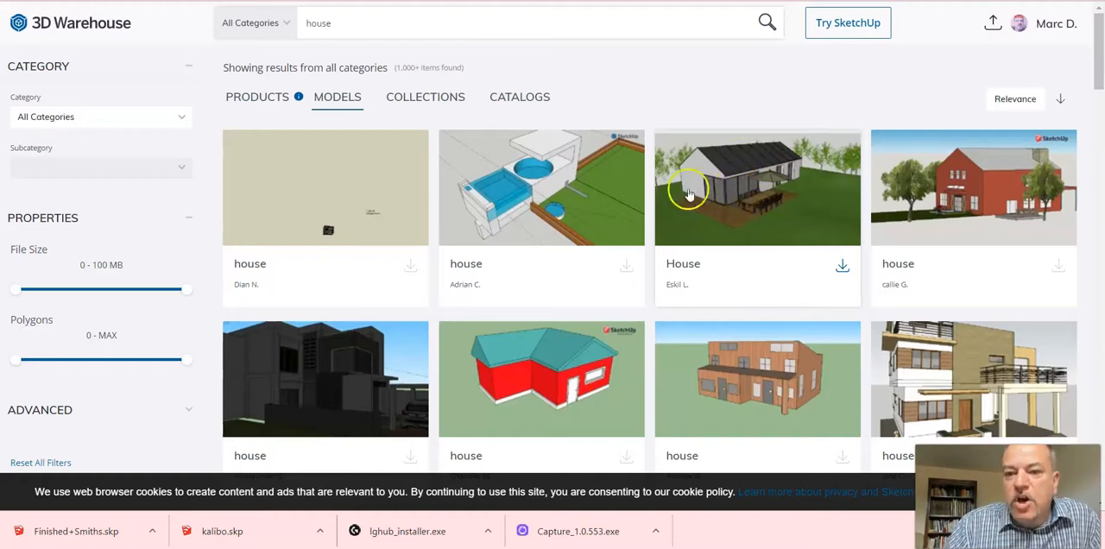
{"action": "mouse_move", "coordinate": [739, 207]}
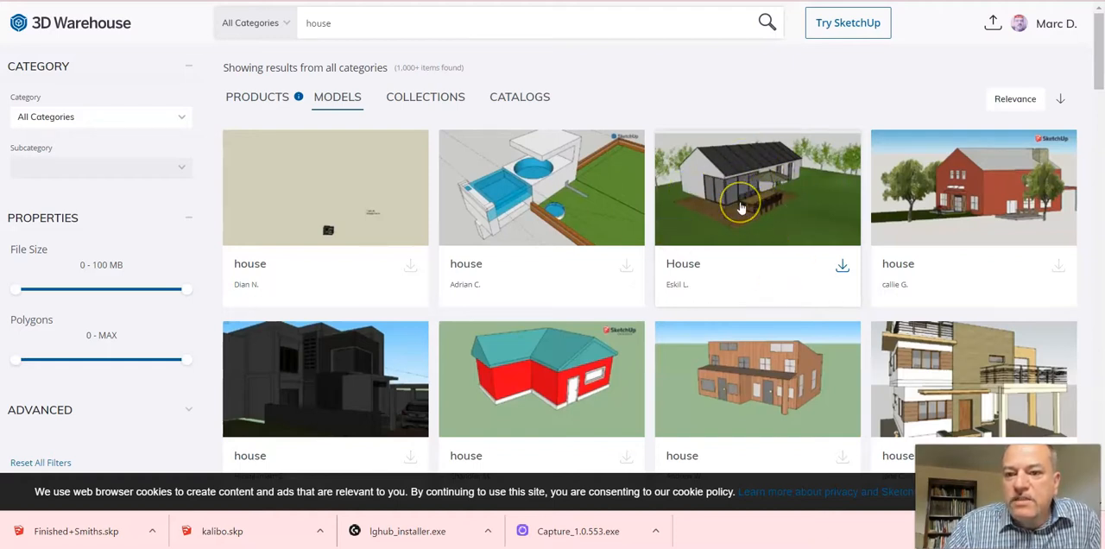
{"action": "scroll", "scroll_direction": "down", "scroll_amount": 3}
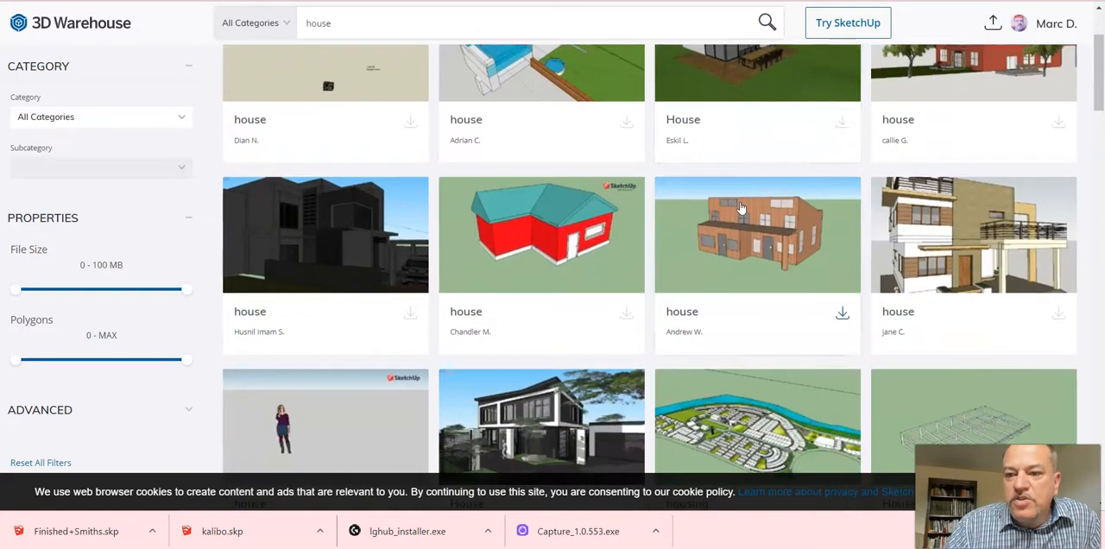
{"action": "scroll", "scroll_direction": "down", "scroll_amount": 3}
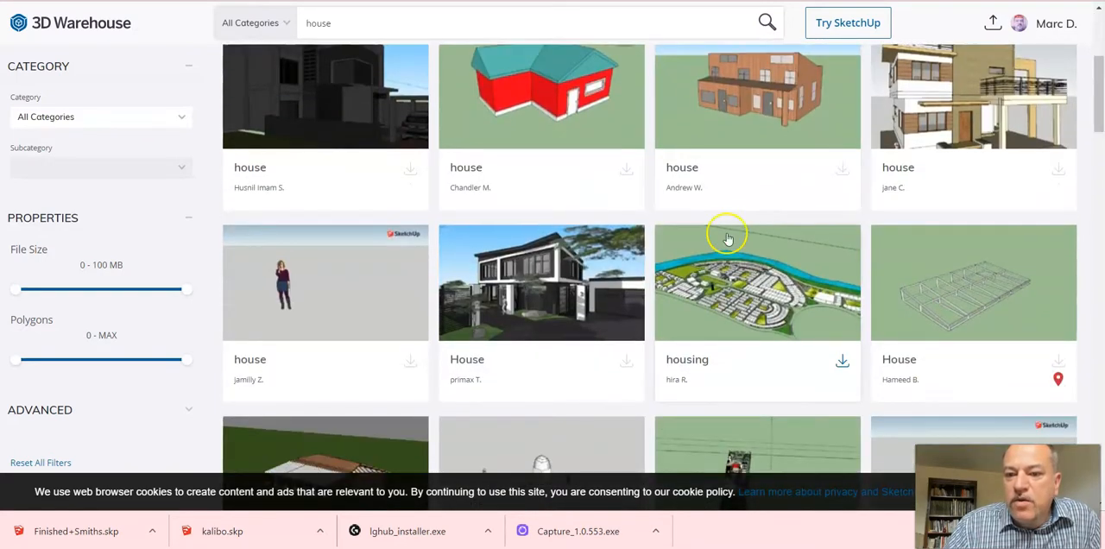
{"action": "mouse_move", "coordinate": [582, 319]}
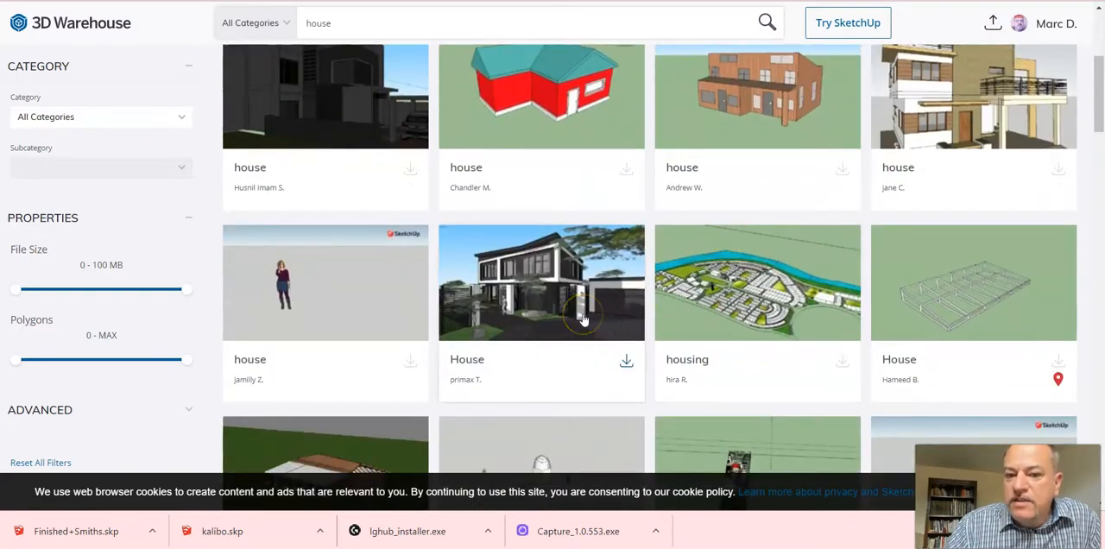
{"action": "mouse_move", "coordinate": [917, 145]}
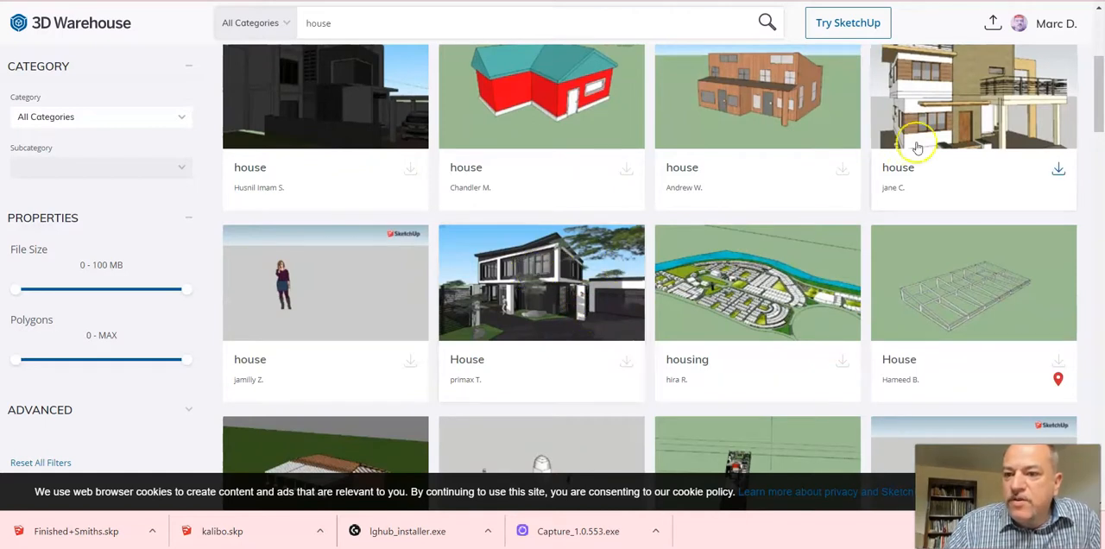
{"action": "scroll", "scroll_direction": "down", "scroll_amount": 3}
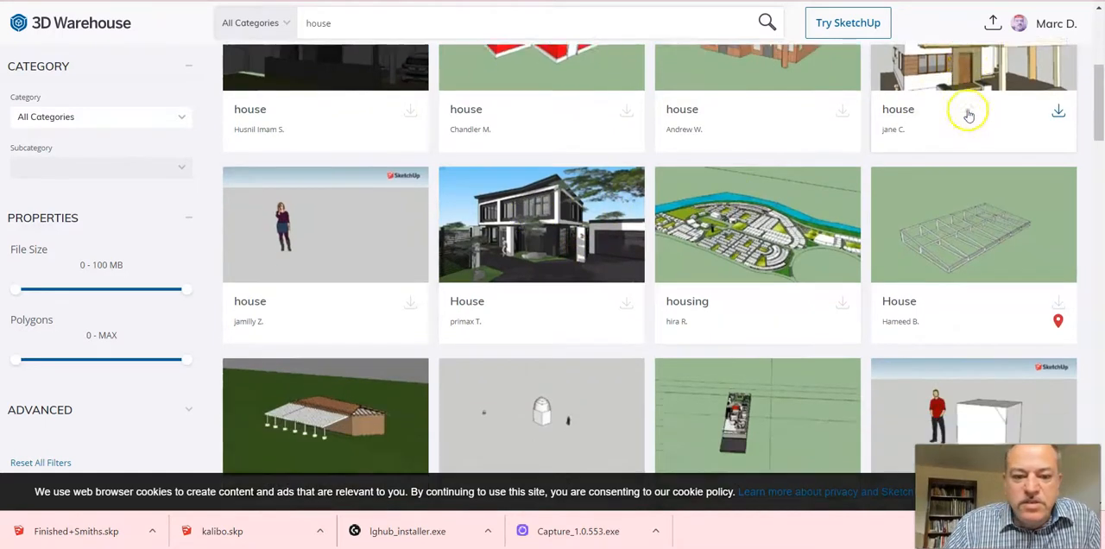
{"action": "scroll", "scroll_direction": "down", "scroll_amount": 3}
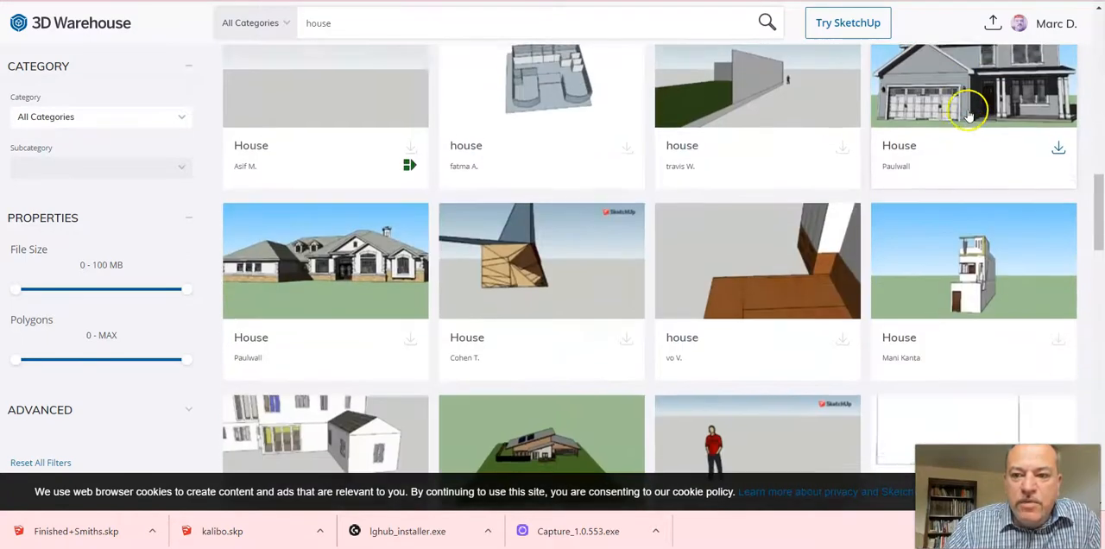
{"action": "scroll", "scroll_direction": "down", "scroll_amount": 3}
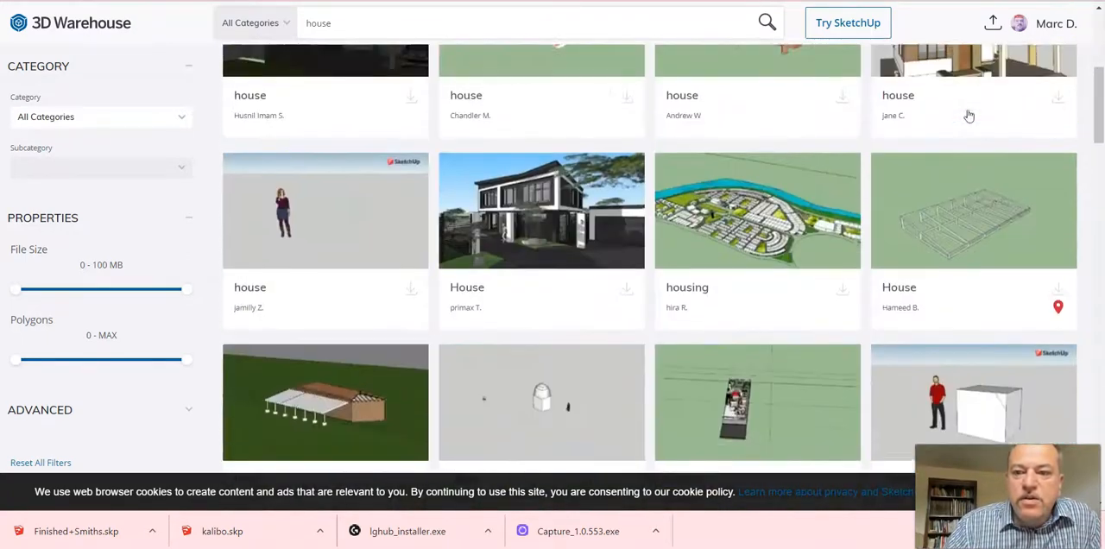
{"action": "scroll", "scroll_direction": "up", "scroll_amount": 3}
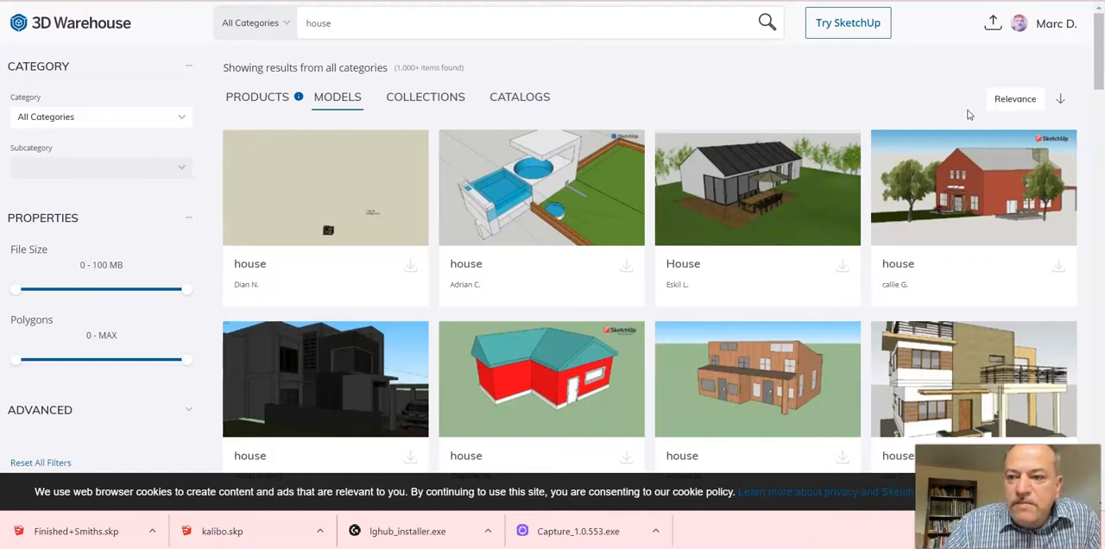
{"action": "mouse_move", "coordinate": [957, 229]}
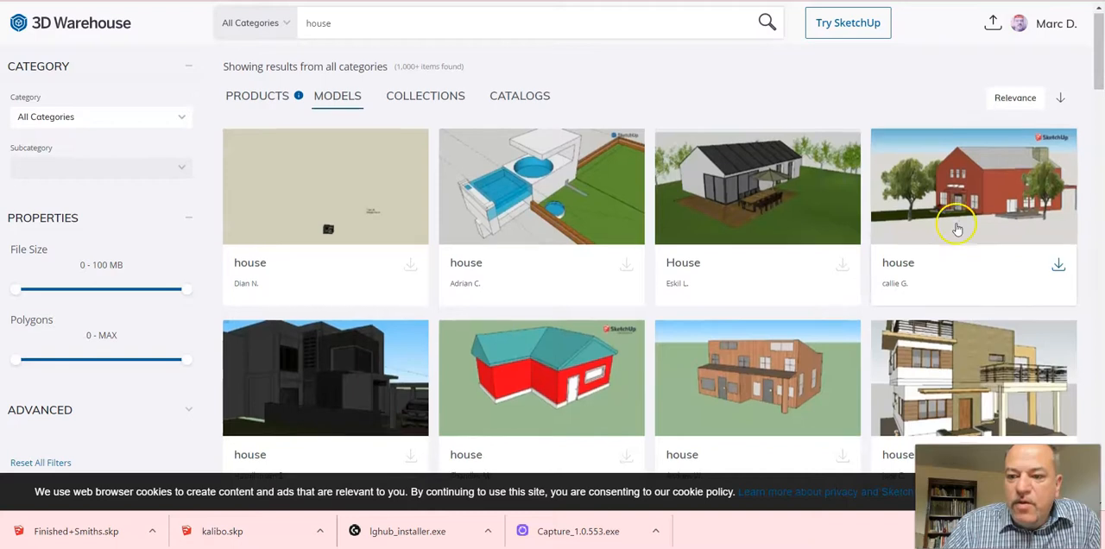
{"action": "scroll", "scroll_direction": "down", "scroll_amount": 3}
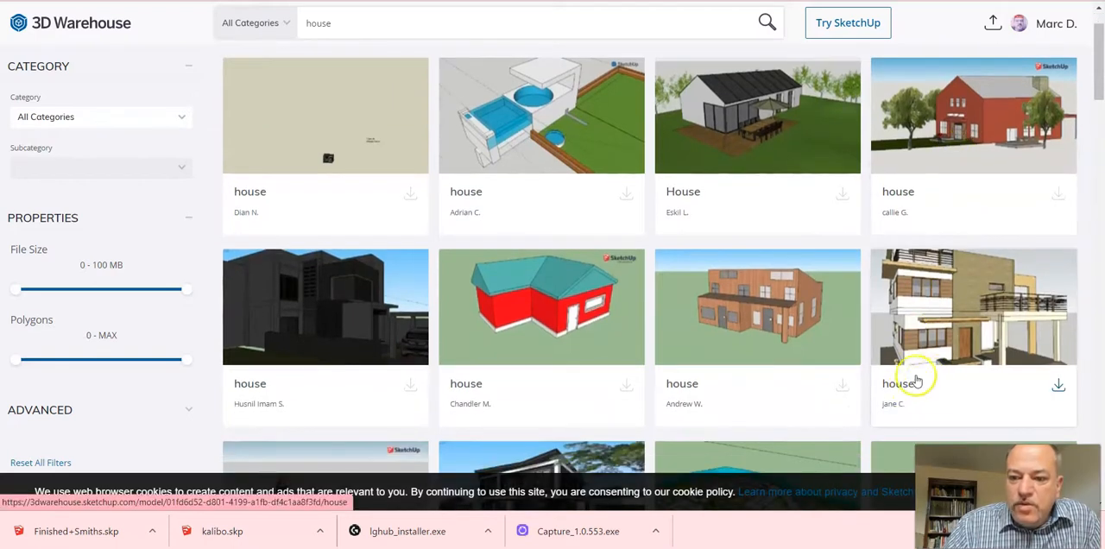
{"action": "mouse_move", "coordinate": [978, 335]}
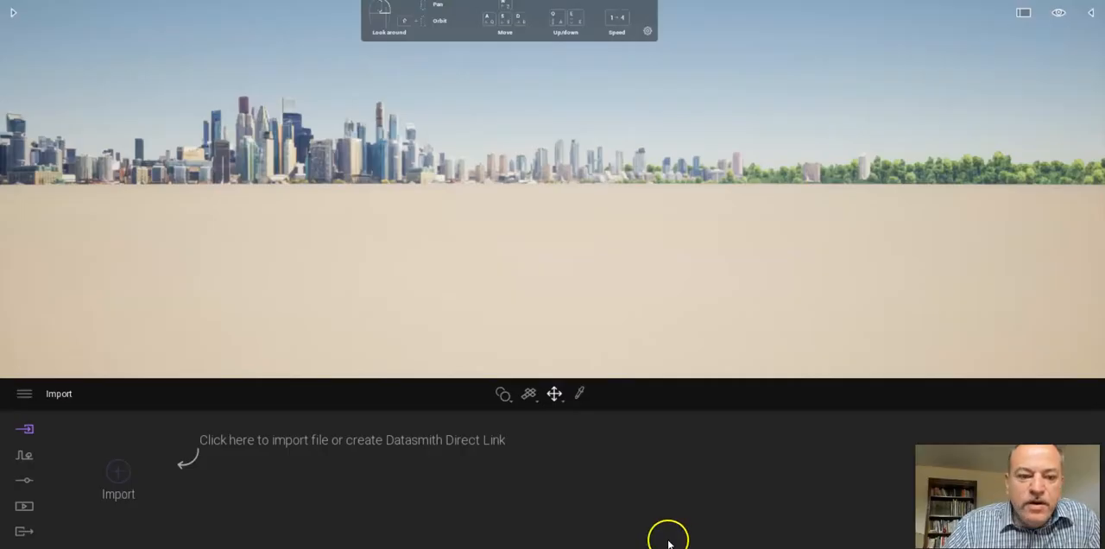
{"action": "mouse_move", "coordinate": [118, 472]}
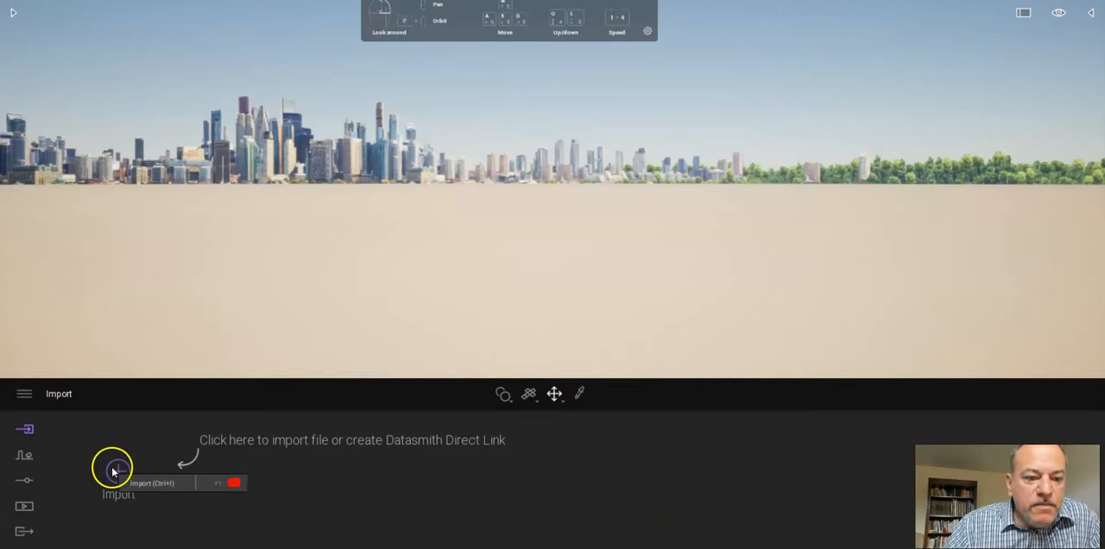
Import kalibo.skp with Fix UVs/textures enabled and default options
{"action": "left_click", "coordinate": [118, 470]}
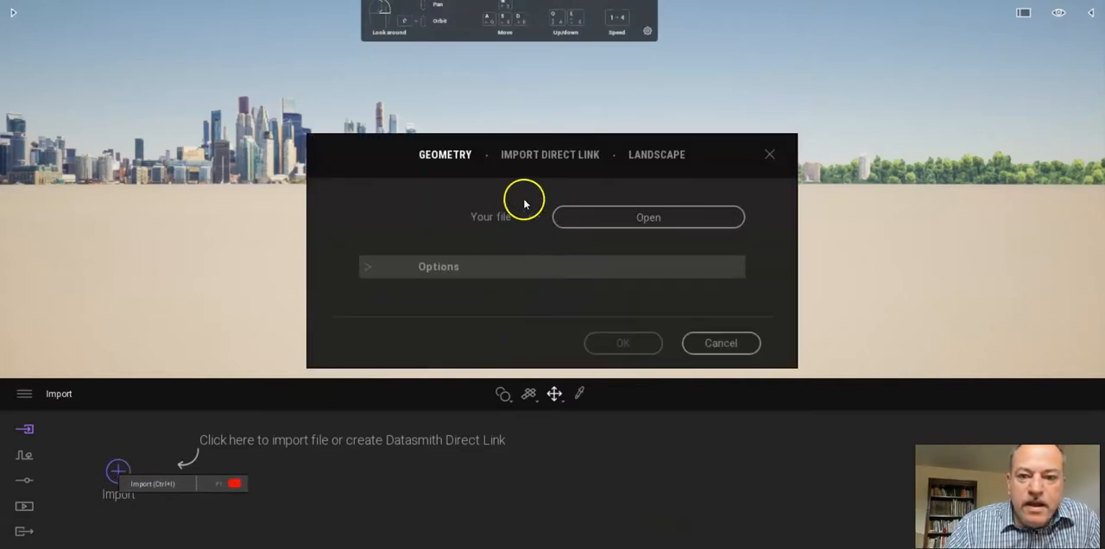
{"action": "left_click", "coordinate": [371, 266]}
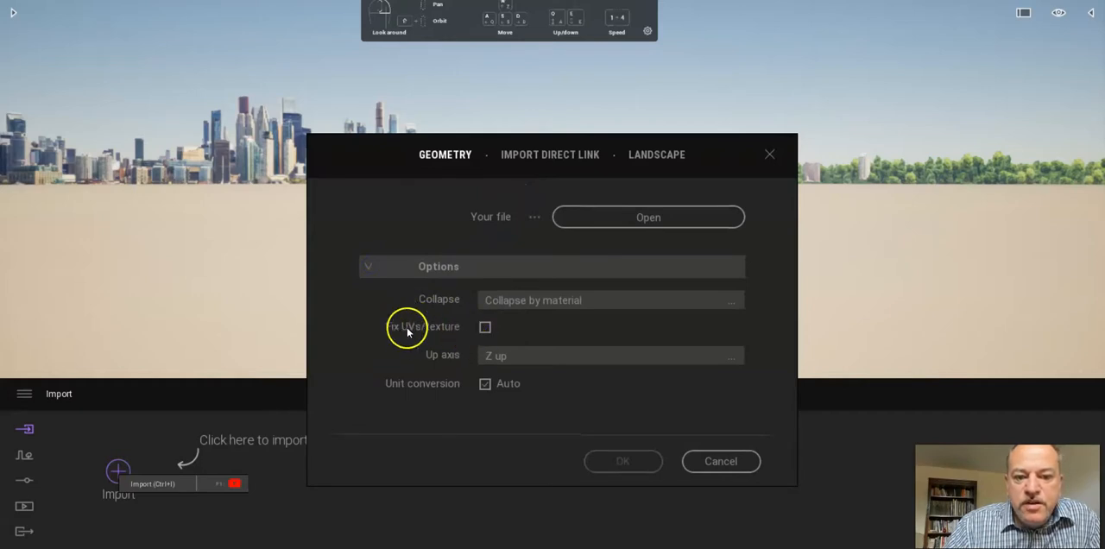
{"action": "left_click", "coordinate": [485, 327]}
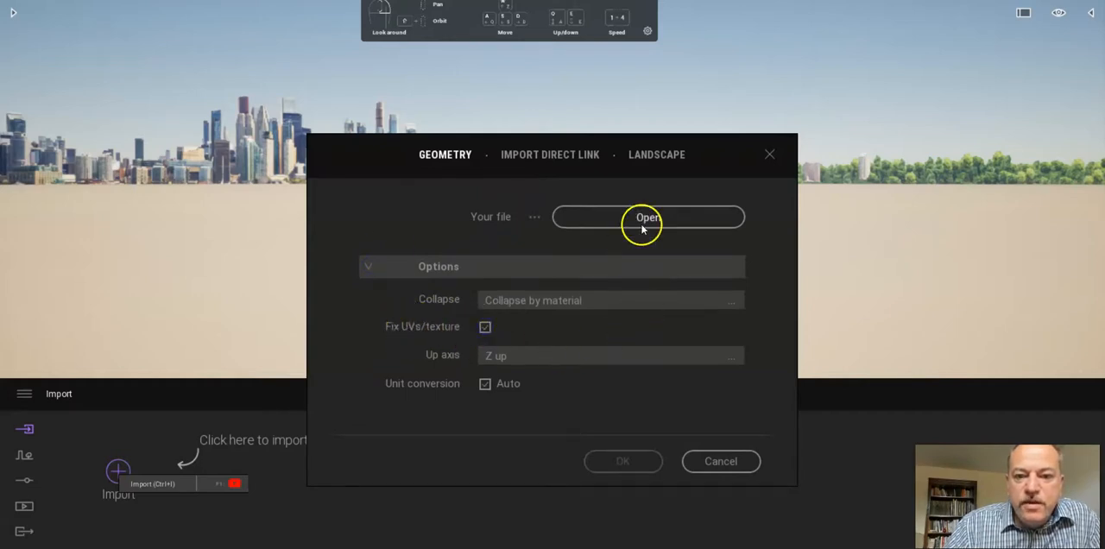
{"action": "left_click", "coordinate": [647, 217]}
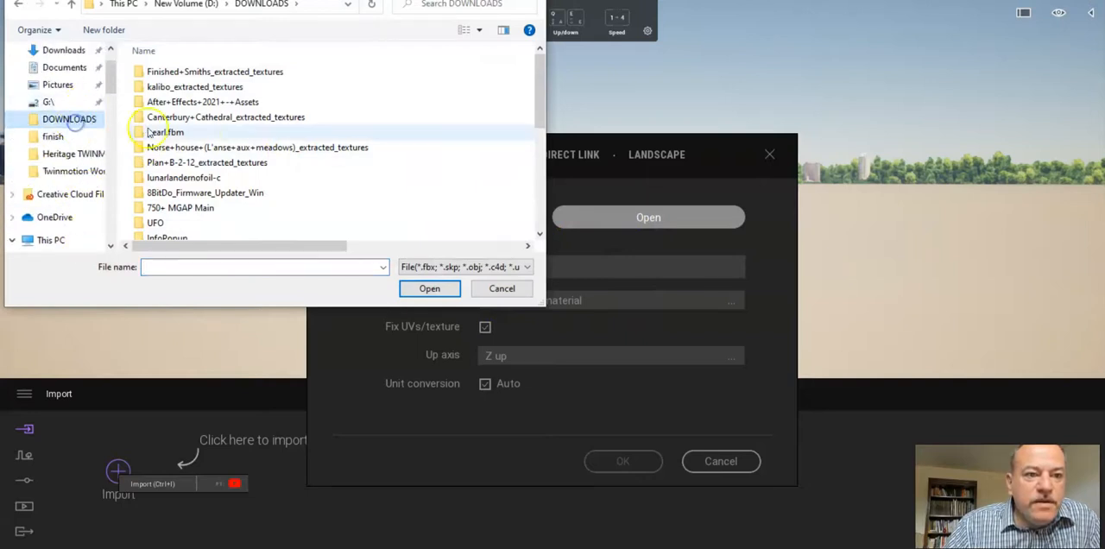
{"action": "scroll", "scroll_direction": "down", "scroll_amount": 3}
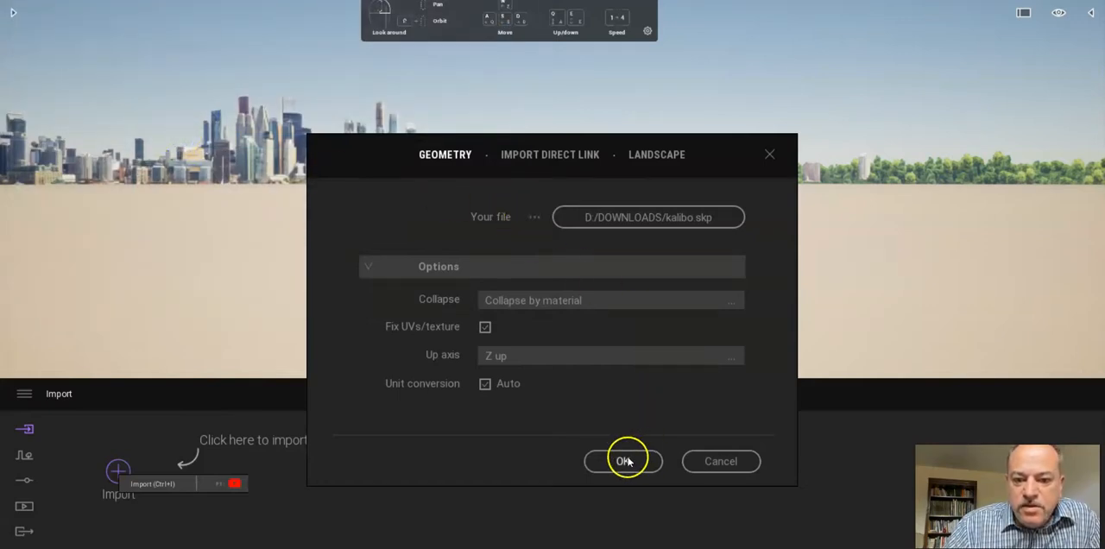
{"action": "left_click", "coordinate": [623, 461]}
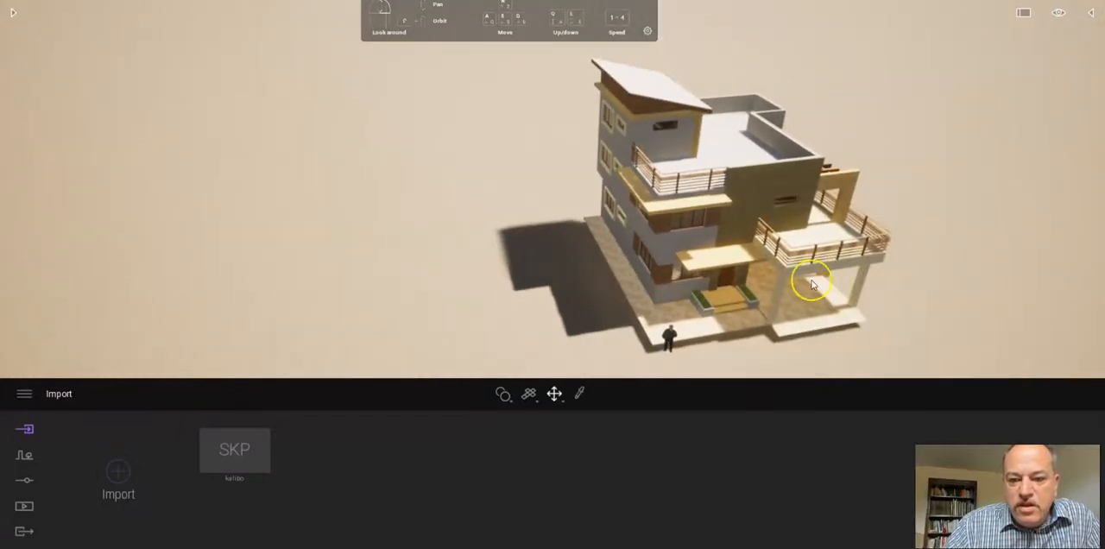
{"action": "left_click_drag", "start_coordinate": [811, 285], "coordinate": [716, 347]}
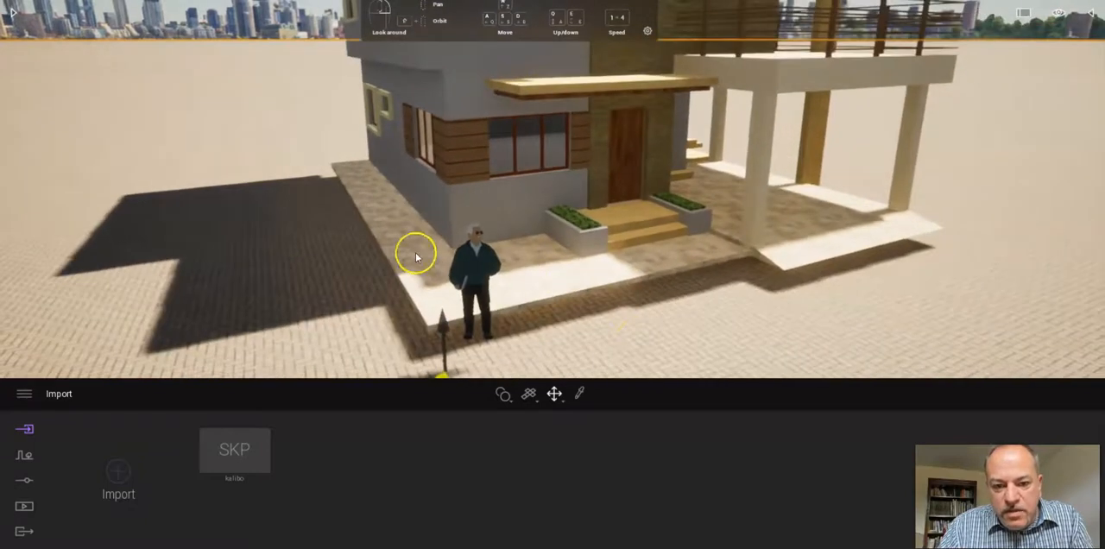
{"action": "left_click", "coordinate": [474, 268]}
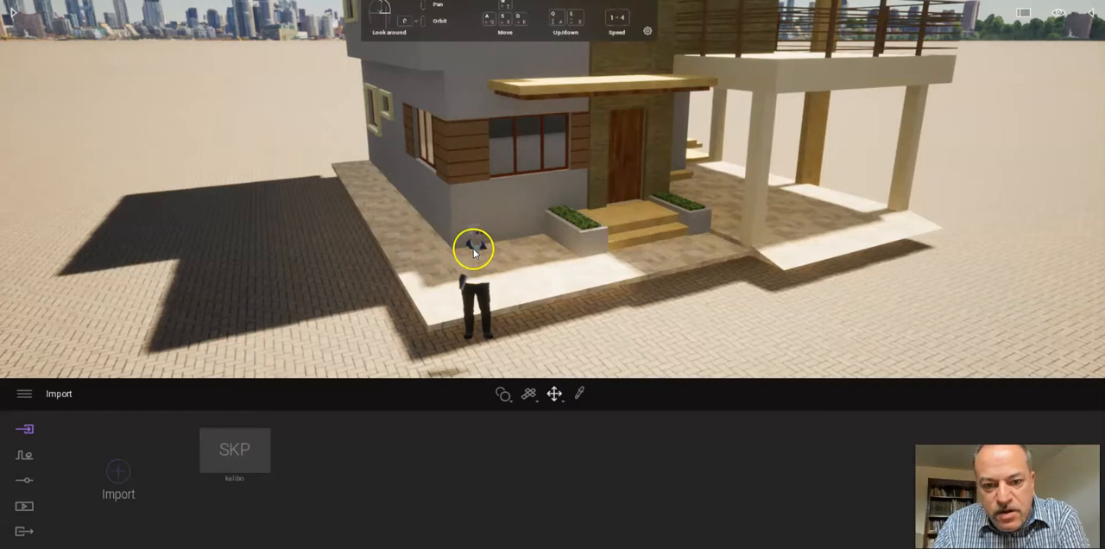
{"action": "left_click", "coordinate": [473, 311]}
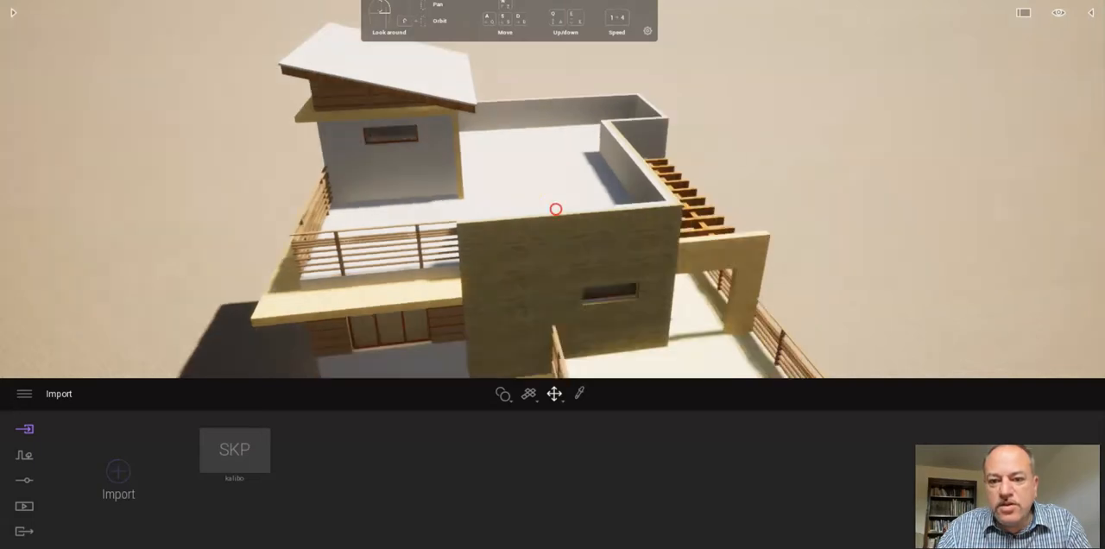
{"action": "left_click_drag", "start_coordinate": [556, 209], "coordinate": [557, 214]}
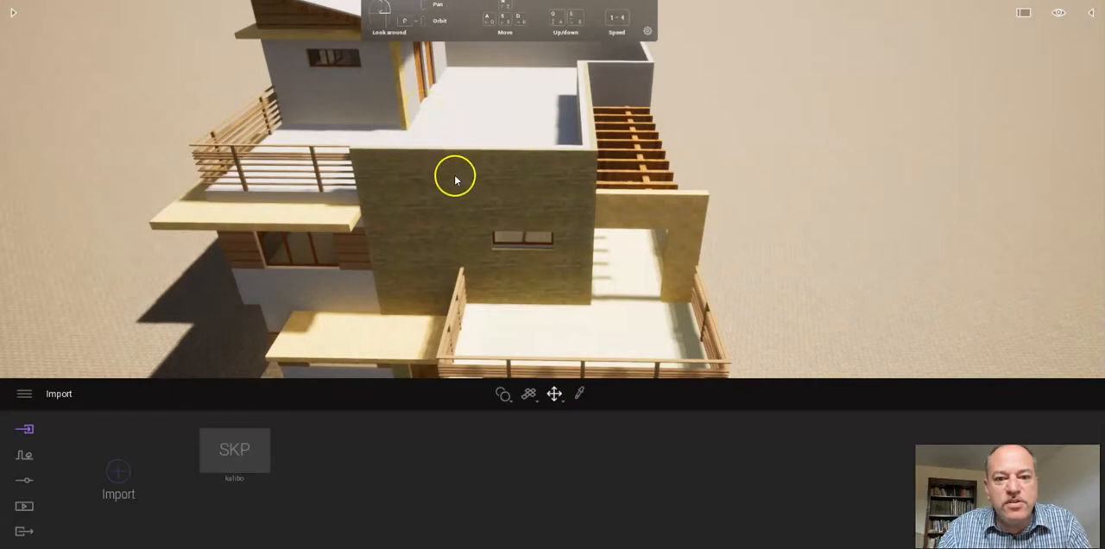
{"action": "left_click_drag", "start_coordinate": [455, 175], "coordinate": [440, 211]}
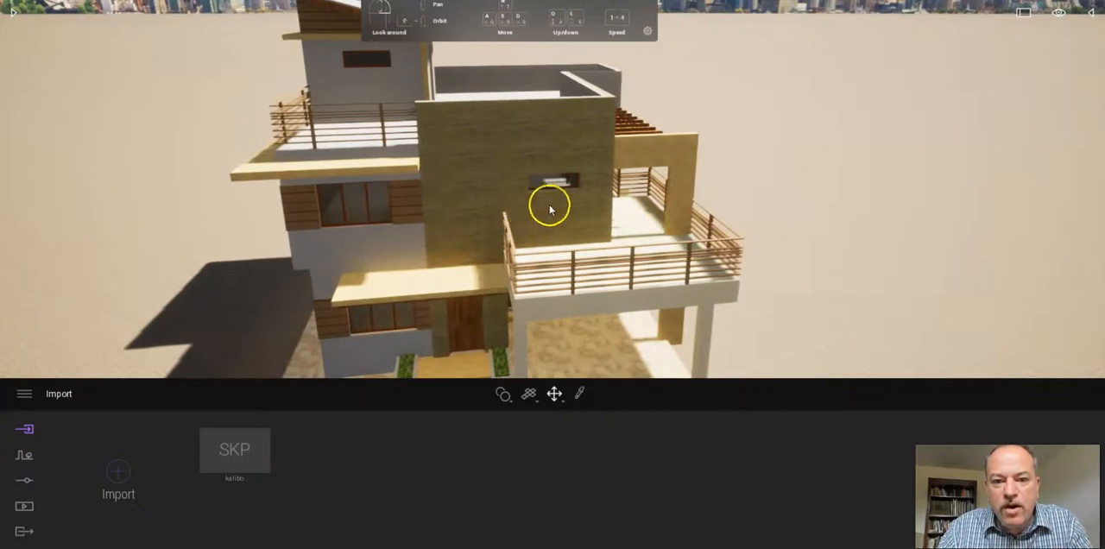
{"action": "mouse_move", "coordinate": [27, 25]}
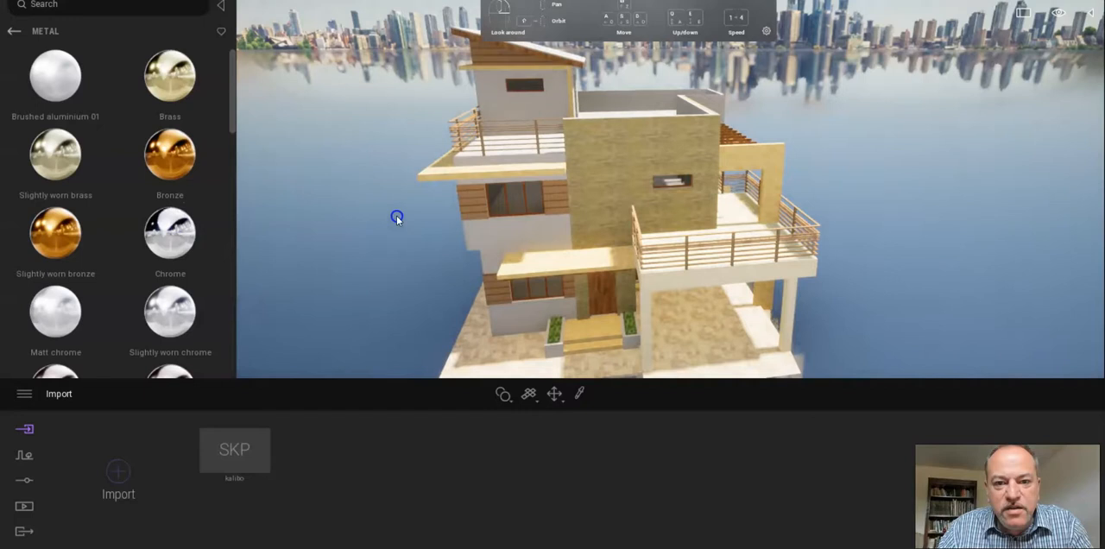
Return to material categories, open Stones and pick Stacked stone 03
{"action": "left_click_drag", "start_coordinate": [397, 215], "coordinate": [593, 188]}
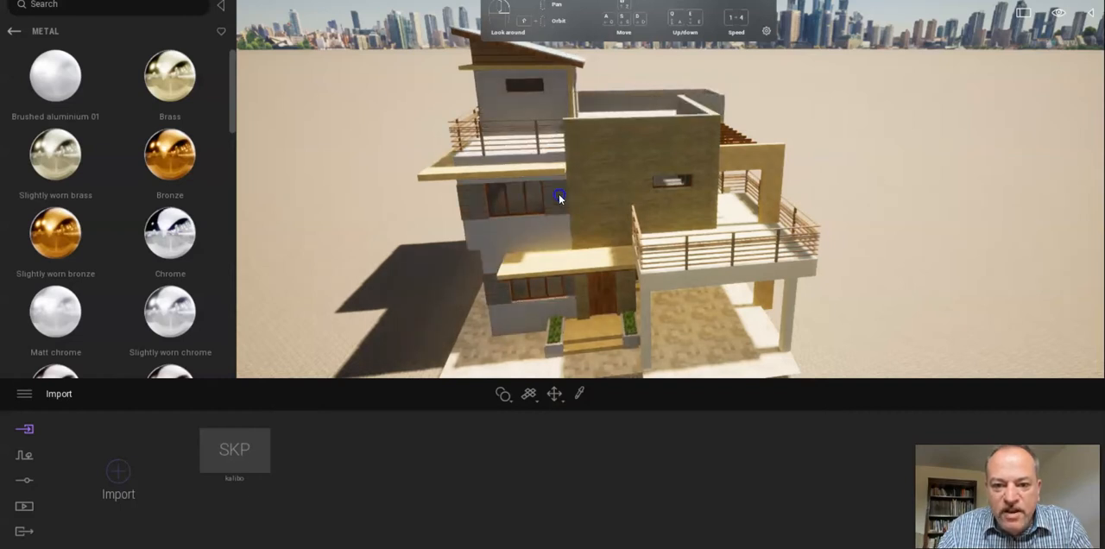
{"action": "left_click_drag", "start_coordinate": [559, 195], "coordinate": [672, 326]}
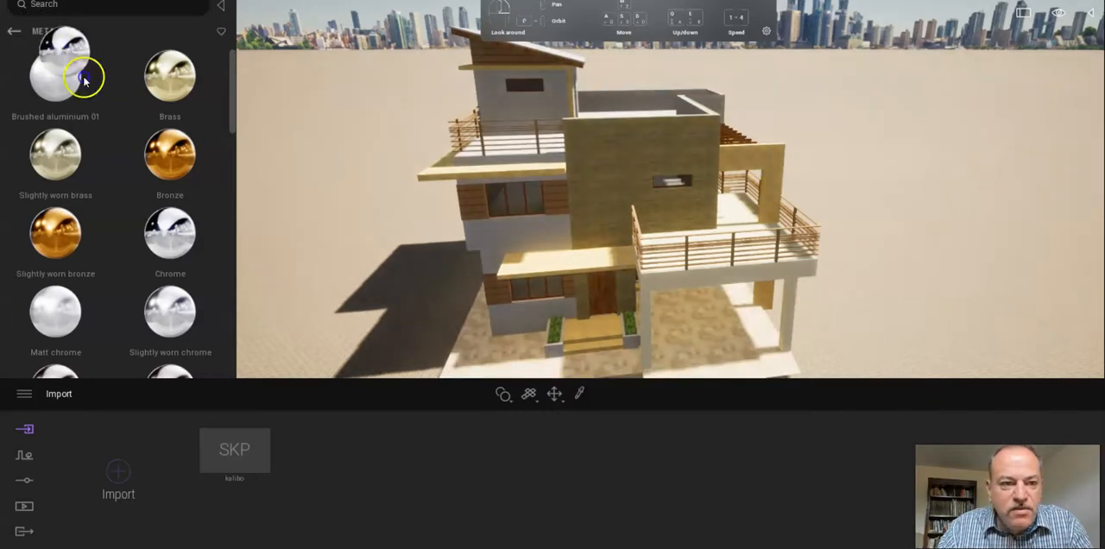
{"action": "left_click", "coordinate": [14, 31]}
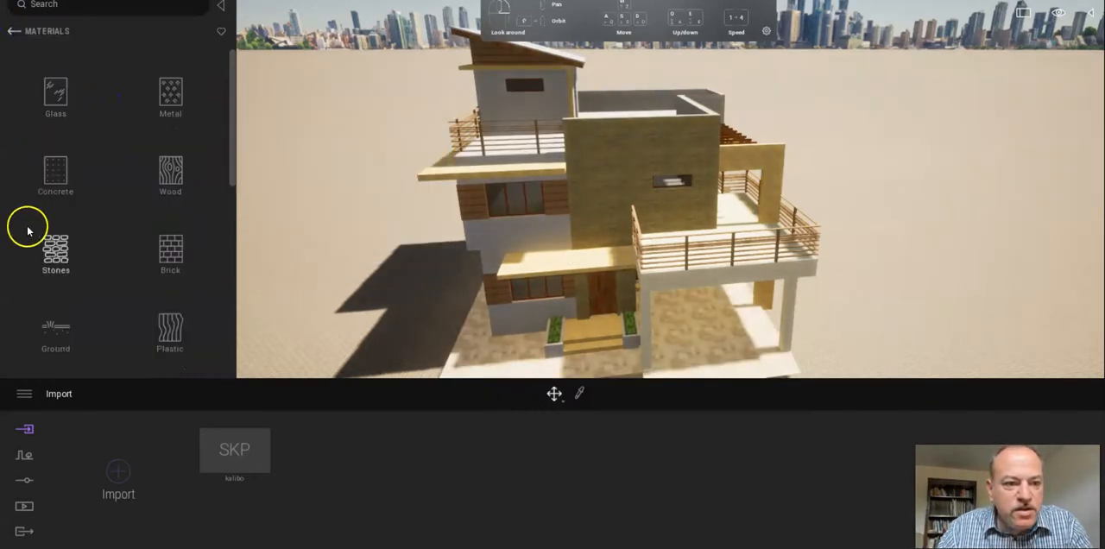
{"action": "left_click", "coordinate": [55, 250]}
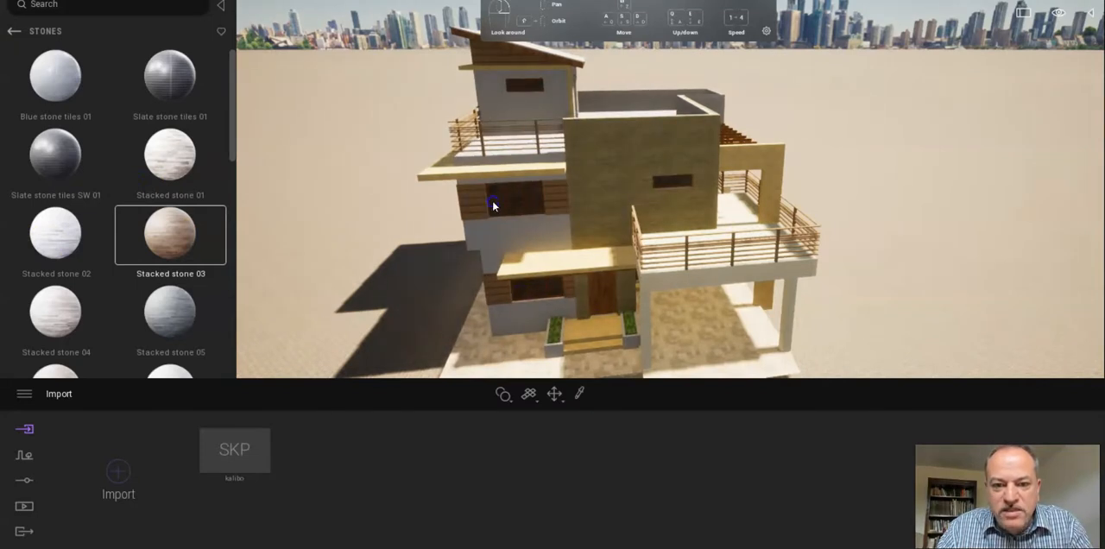
{"action": "left_click", "coordinate": [110, 75]}
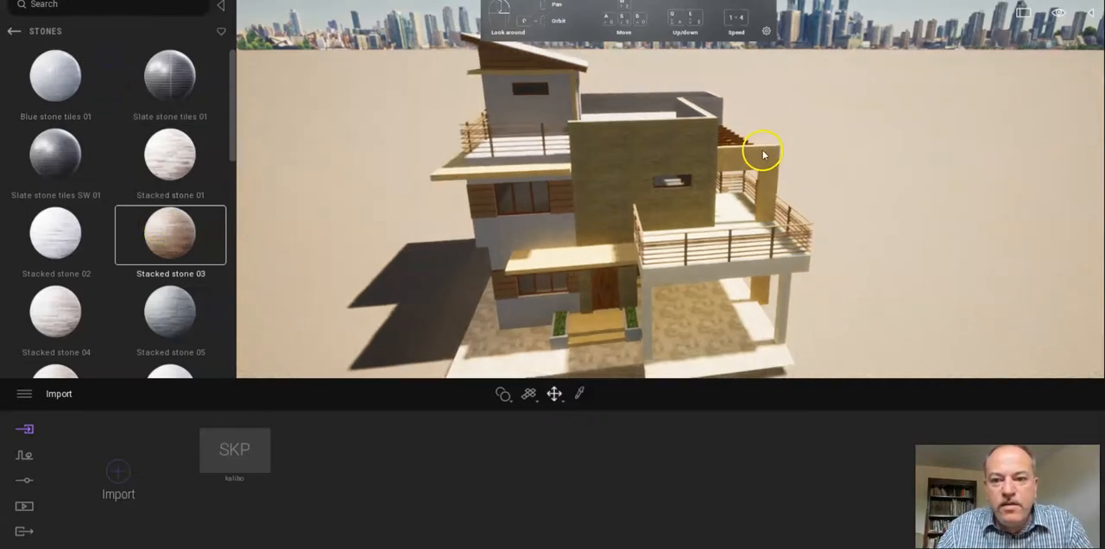
{"action": "left_click_drag", "start_coordinate": [762, 154], "coordinate": [763, 160]}
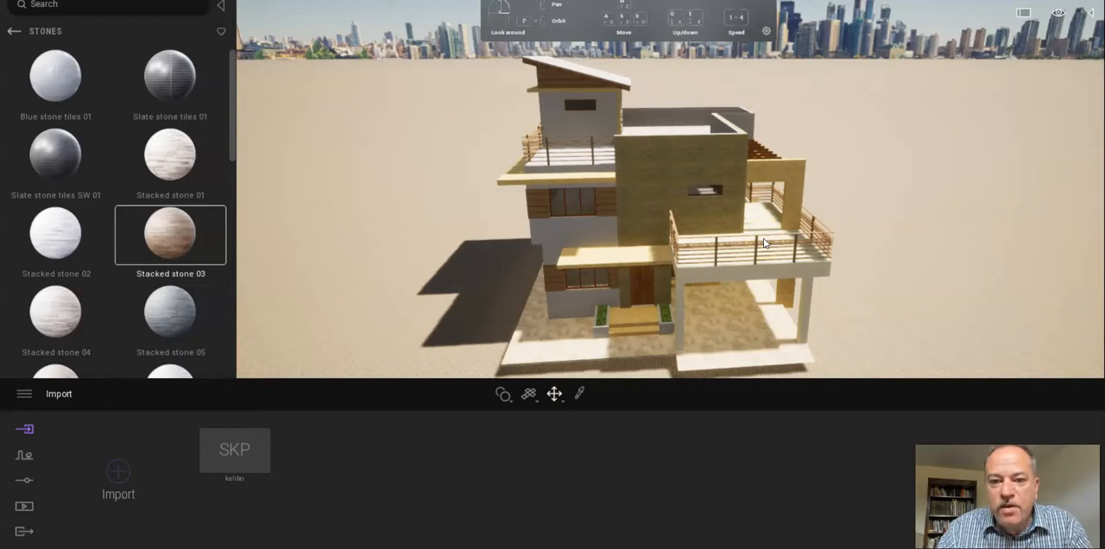
{"action": "mouse_move", "coordinate": [728, 253]}
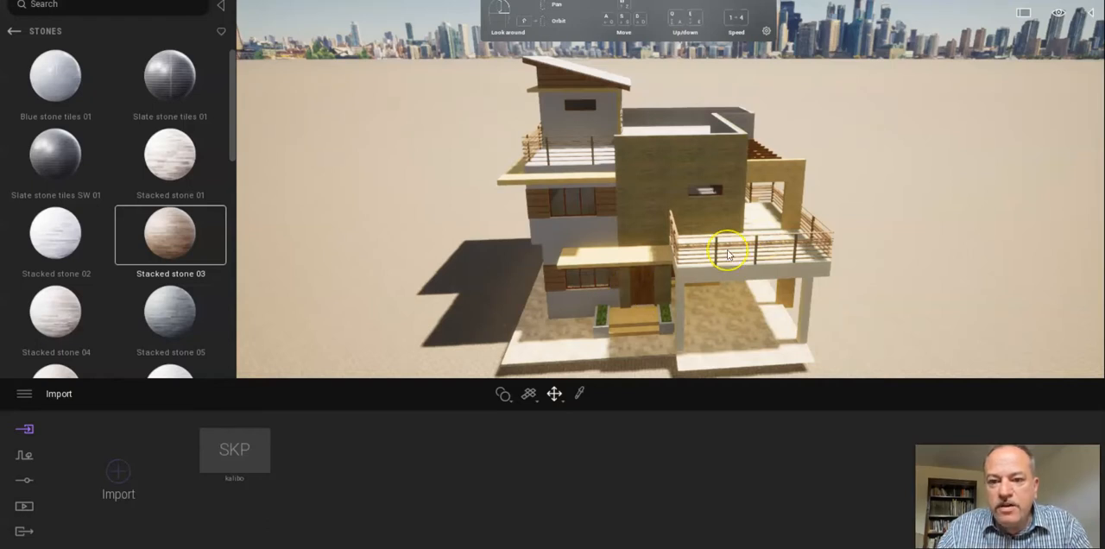
{"action": "mouse_move", "coordinate": [872, 277]}
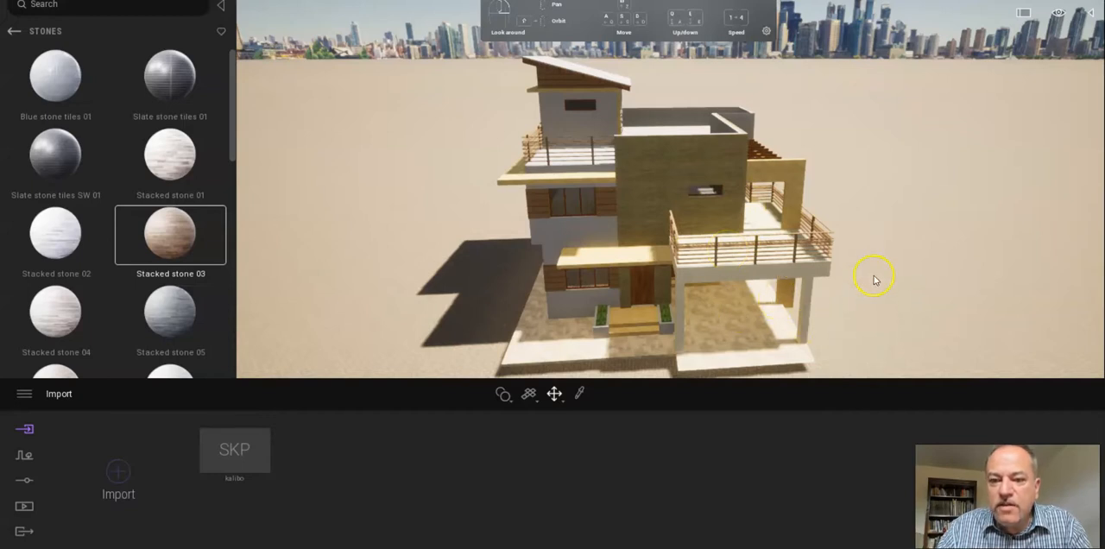
{"action": "mouse_move", "coordinate": [567, 93]}
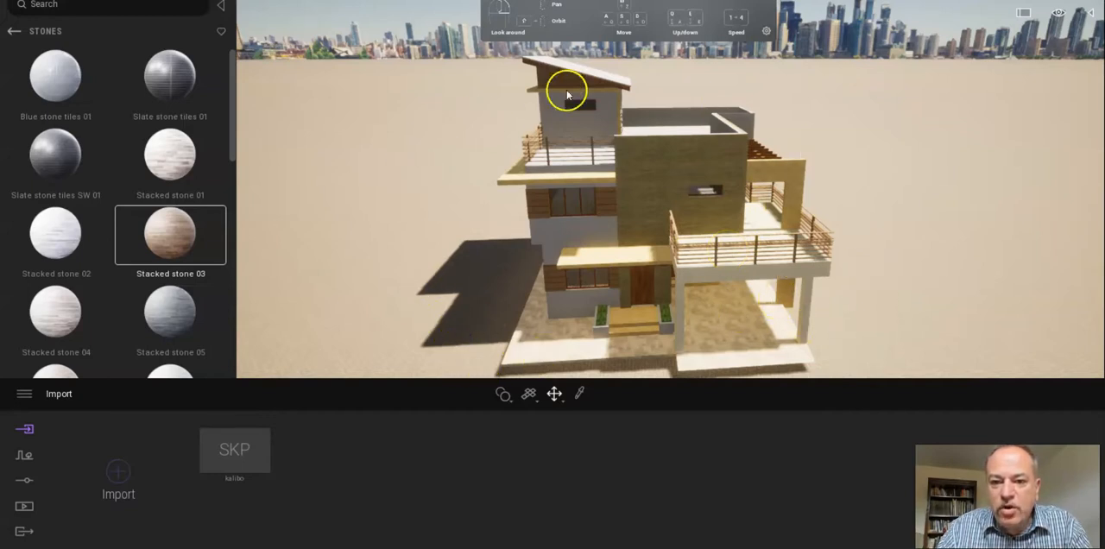
{"action": "mouse_move", "coordinate": [860, 231]}
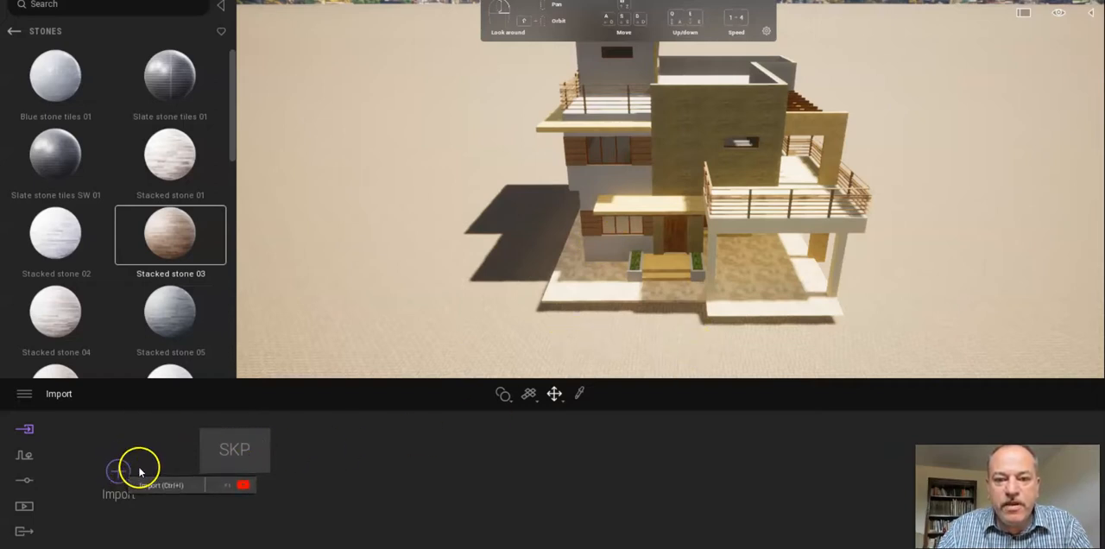
Import Finished+Smiths.skp with Fix UVs/texture on, Collapse by material and Z up
{"action": "left_click", "coordinate": [119, 471]}
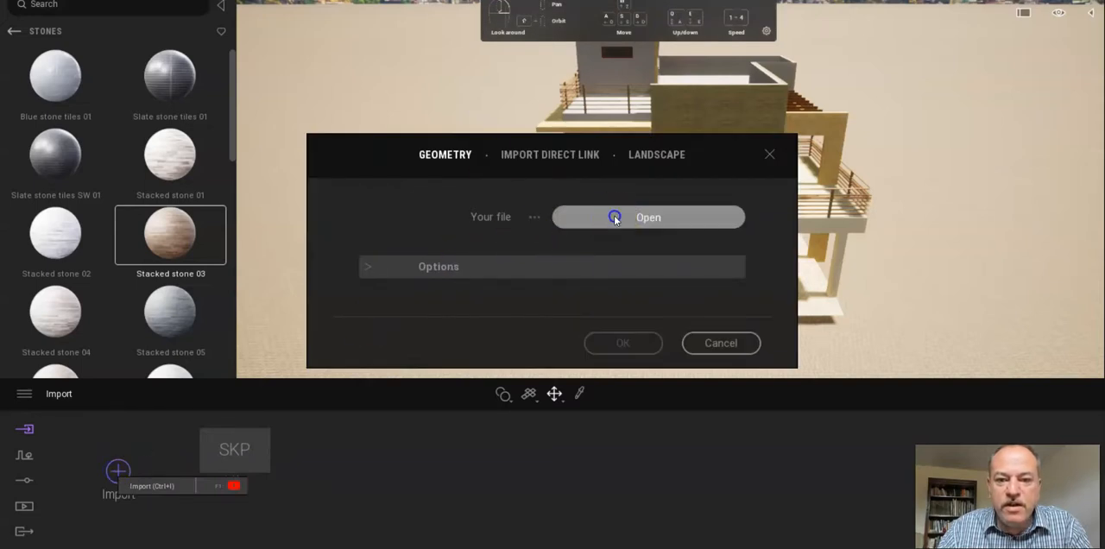
{"action": "left_click", "coordinate": [647, 217]}
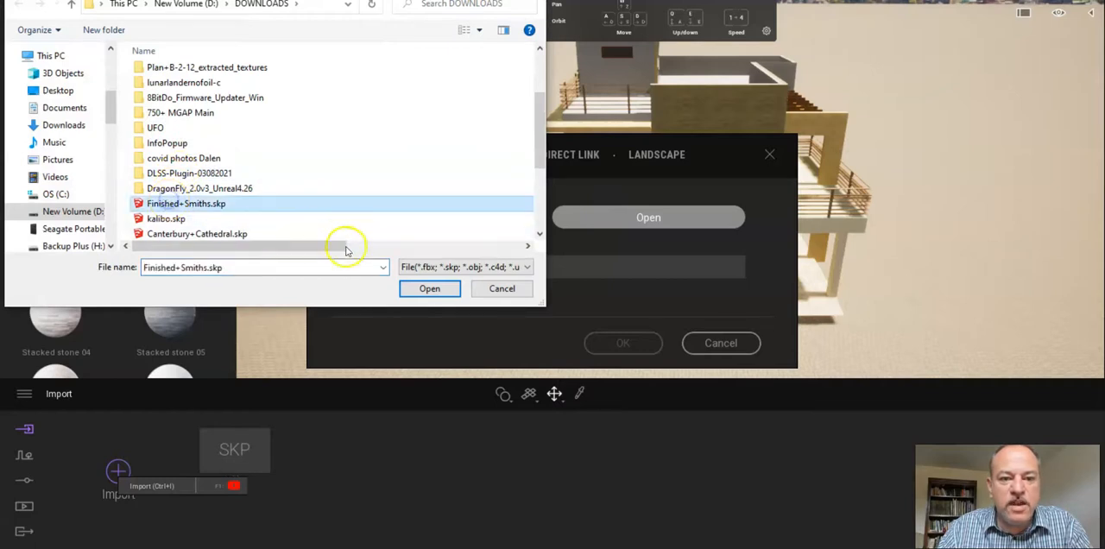
{"action": "left_click", "coordinate": [429, 288]}
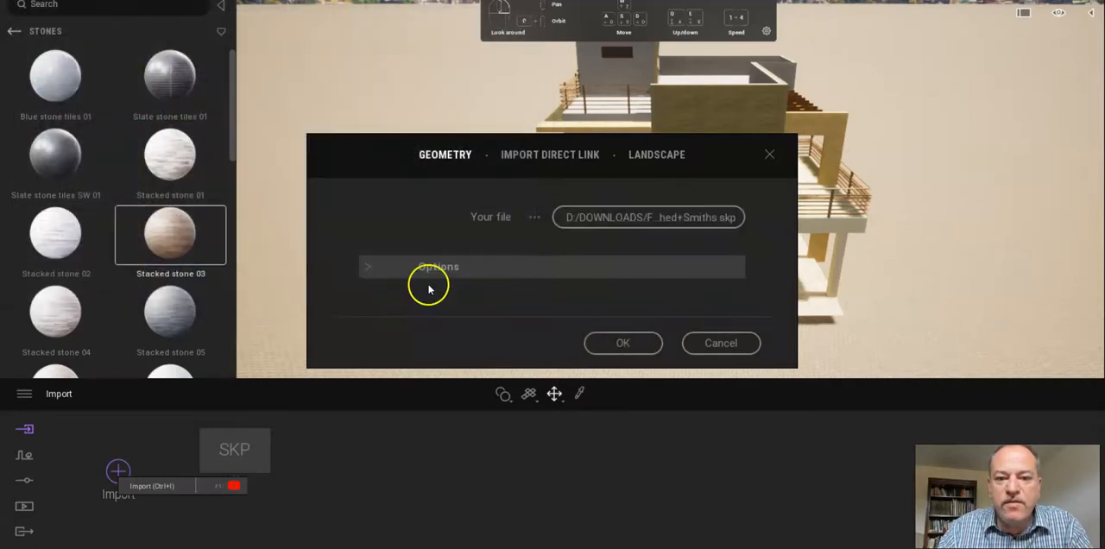
{"action": "left_click", "coordinate": [368, 266]}
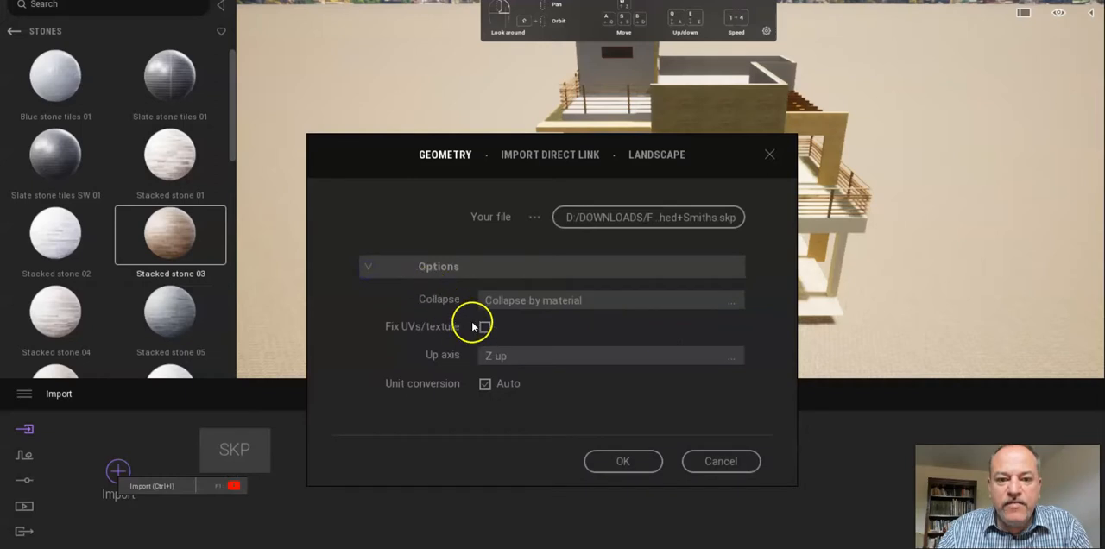
{"action": "mouse_move", "coordinate": [544, 310]}
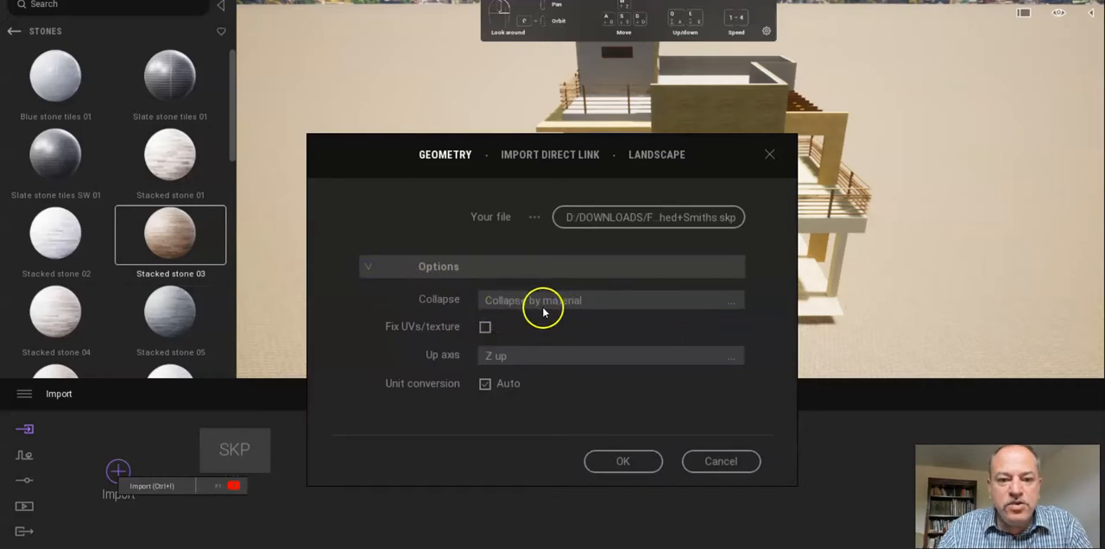
{"action": "mouse_move", "coordinate": [589, 303]}
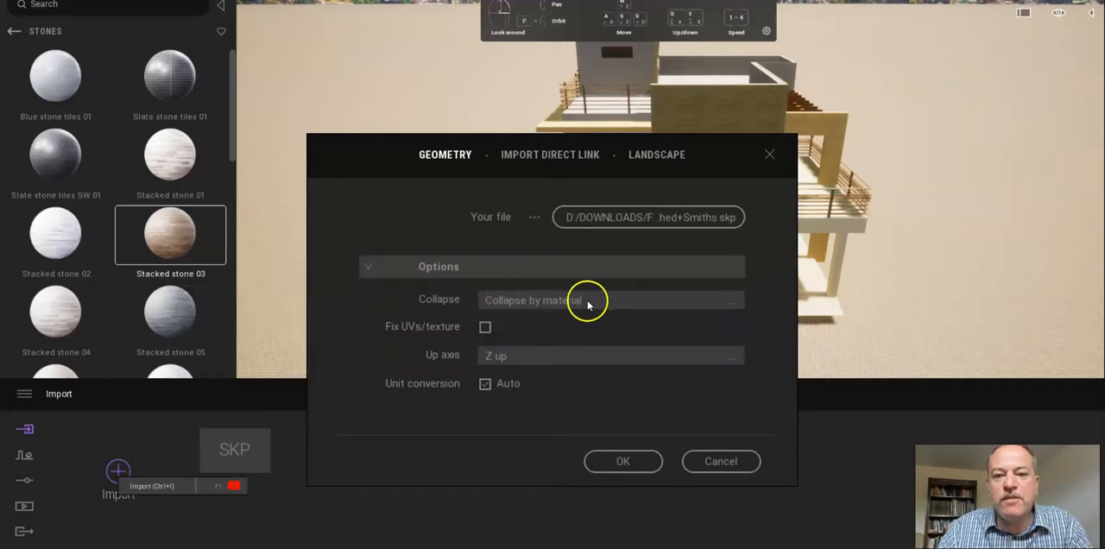
{"action": "mouse_move", "coordinate": [577, 309]}
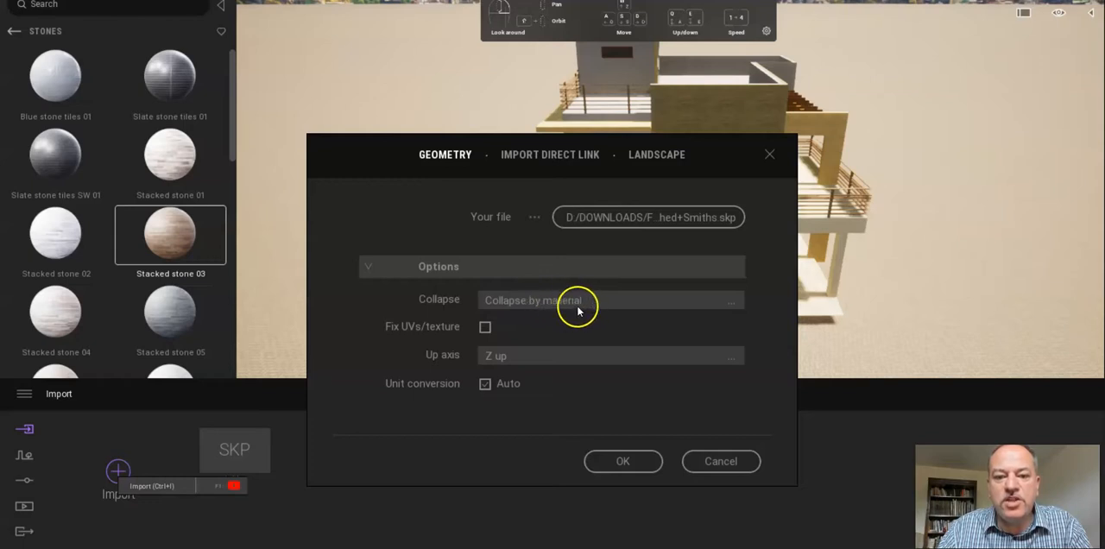
{"action": "left_click", "coordinate": [484, 326]}
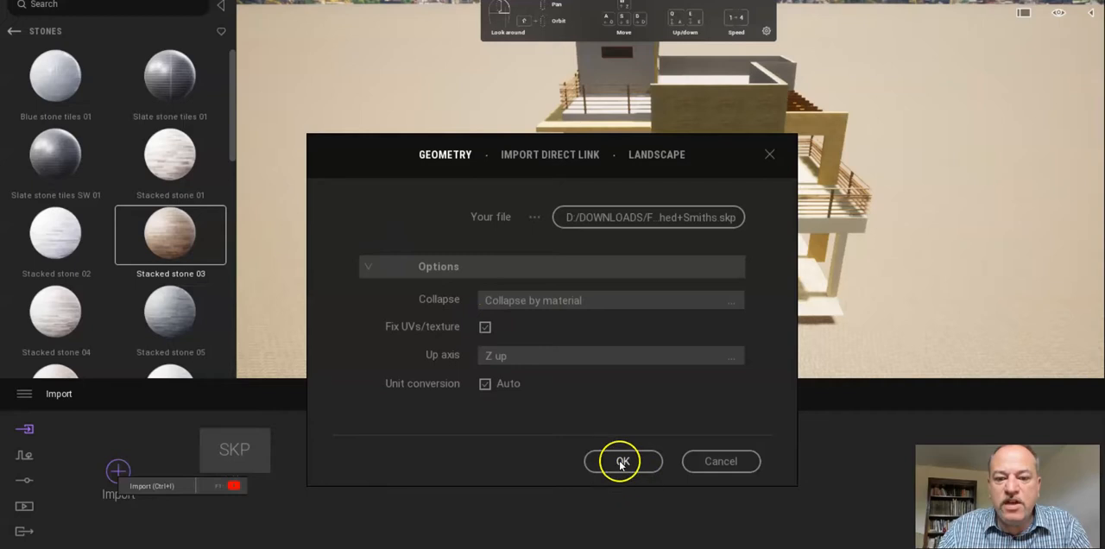
{"action": "left_click", "coordinate": [624, 461]}
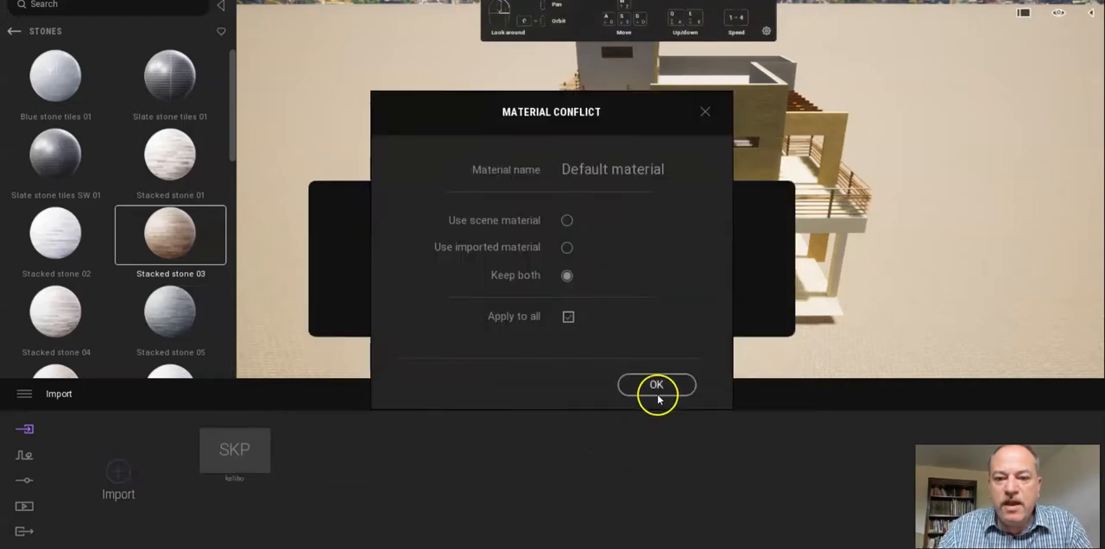
Keep both materials for all conflicts, collapse kalibo.skp and select Finished+Smiths.skp
{"action": "left_click", "coordinate": [656, 385]}
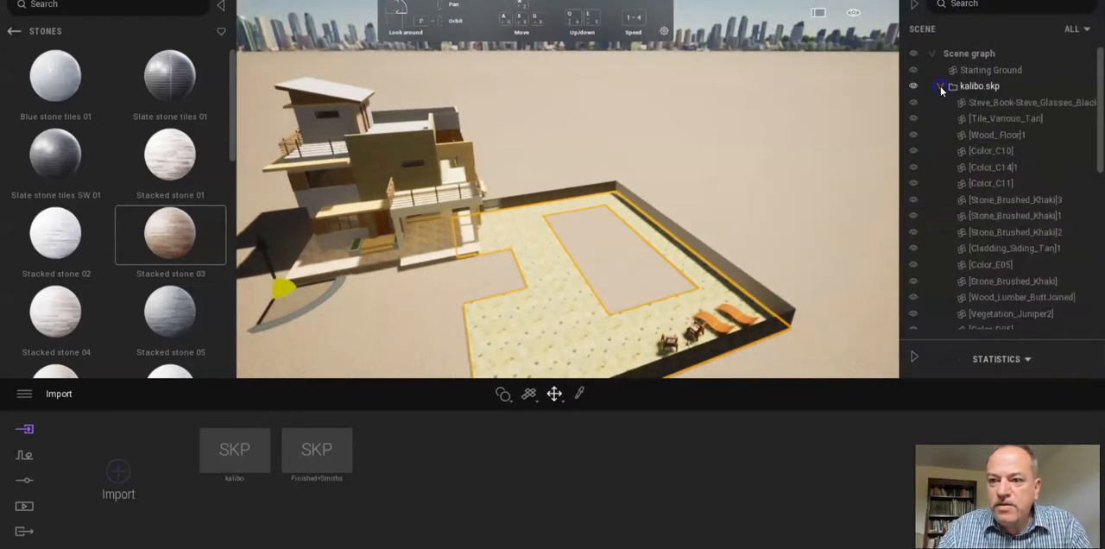
{"action": "left_click", "coordinate": [940, 85]}
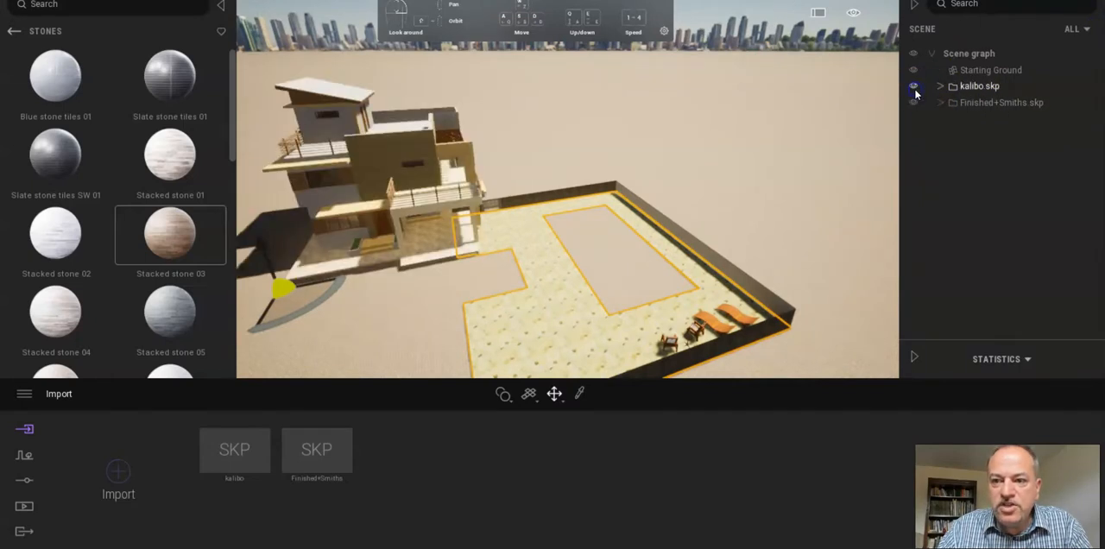
{"action": "left_click", "coordinate": [913, 85]}
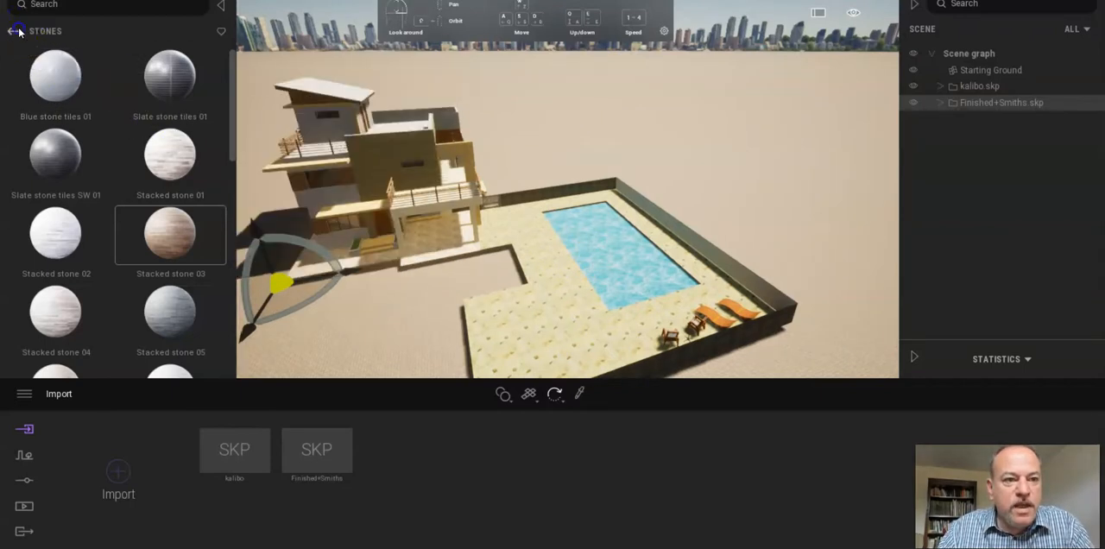
Go back from Stones and scroll down to Marble and granite, Tiles, Fabric
{"action": "left_click", "coordinate": [14, 31]}
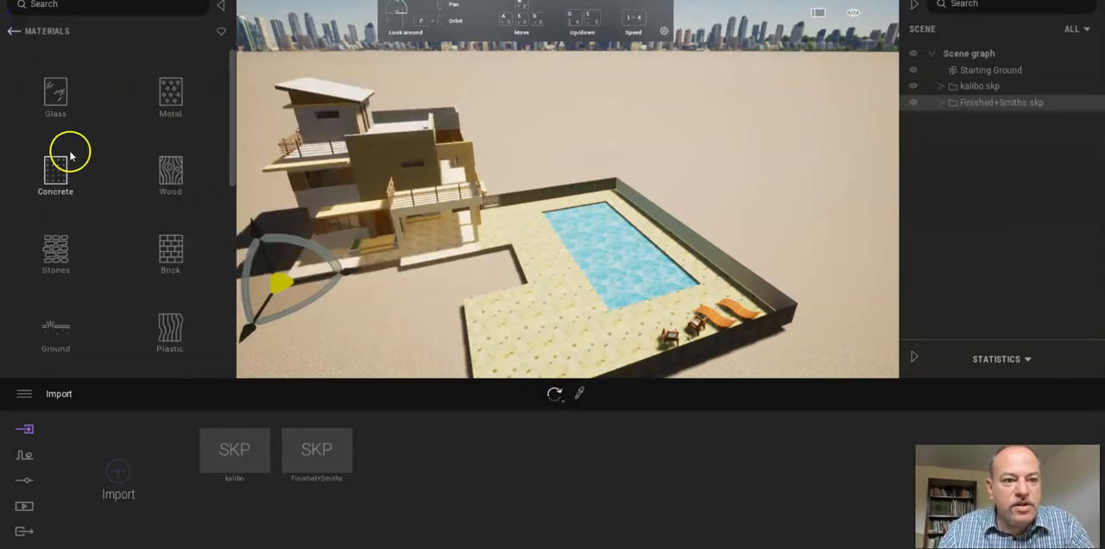
{"action": "scroll", "scroll_direction": "down", "scroll_amount": 3}
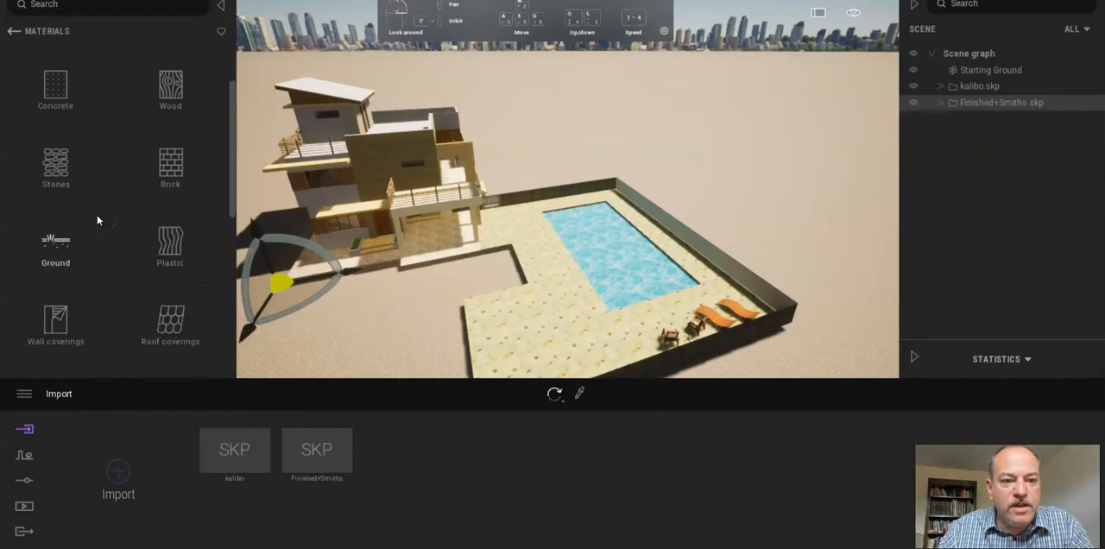
{"action": "scroll", "scroll_direction": "down", "scroll_amount": 3}
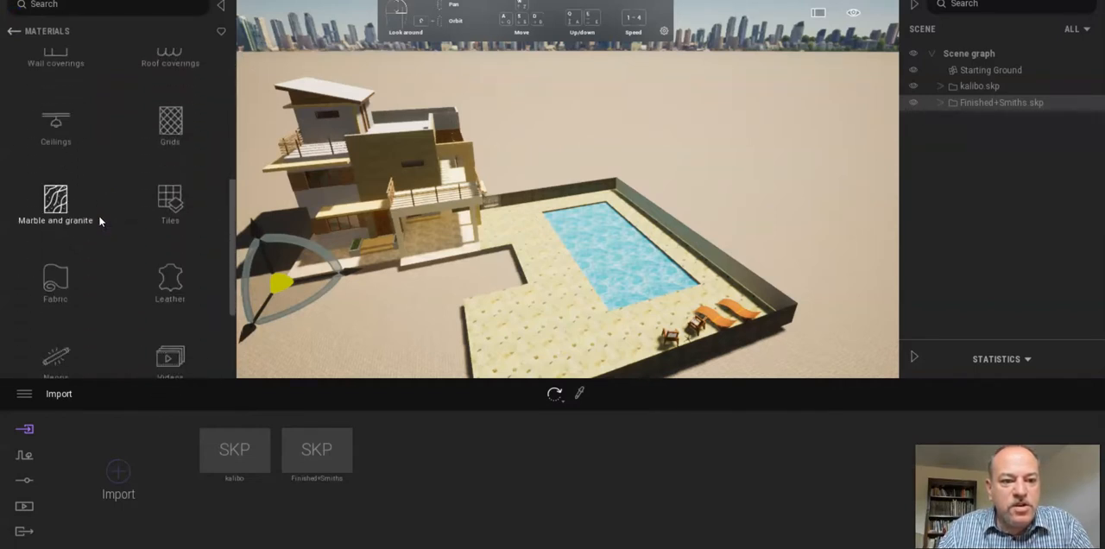
{"action": "mouse_move", "coordinate": [707, 168]}
{"action": "type", "text": "snip"}
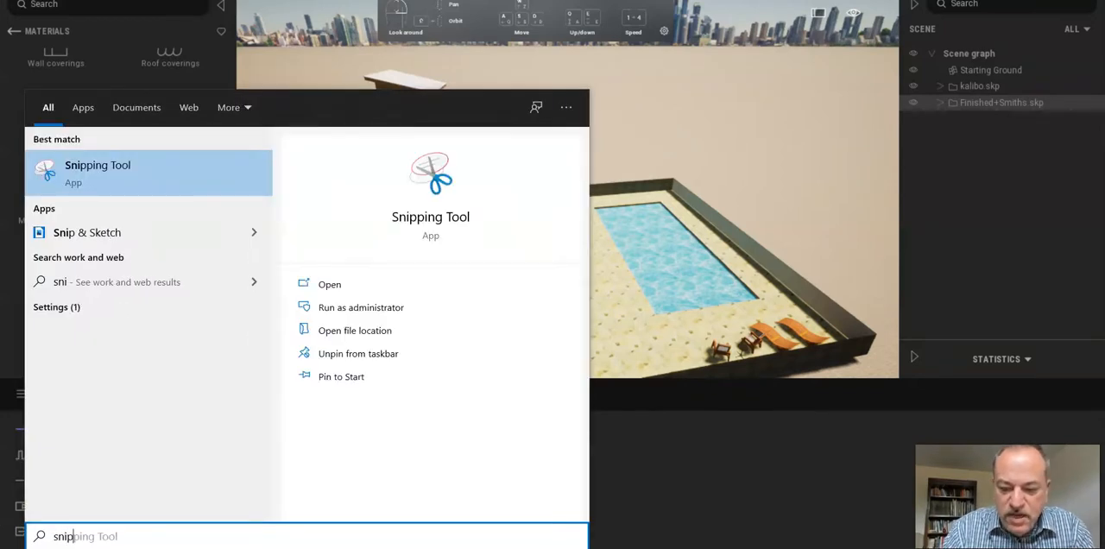
{"action": "mouse_move", "coordinate": [361, 308]}
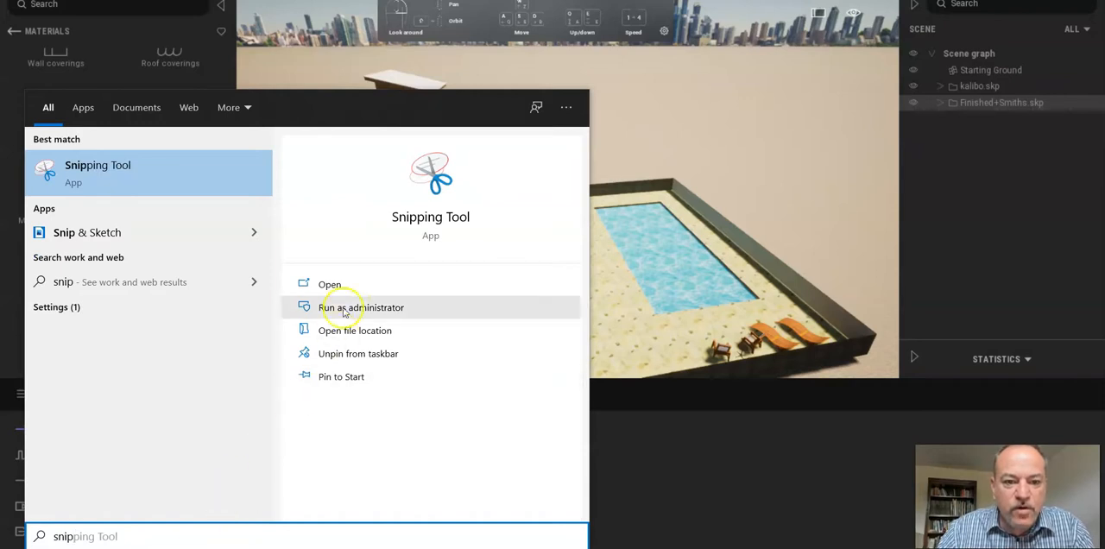
Launch Snipping Tool and capture the house-and-pool viewport
{"action": "left_click", "coordinate": [329, 284]}
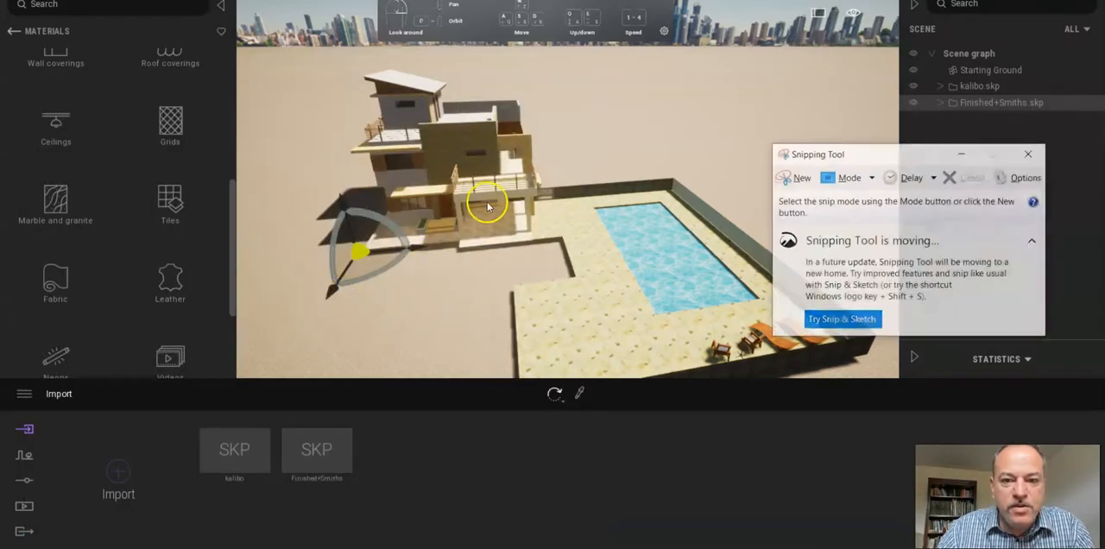
{"action": "left_click", "coordinate": [794, 177]}
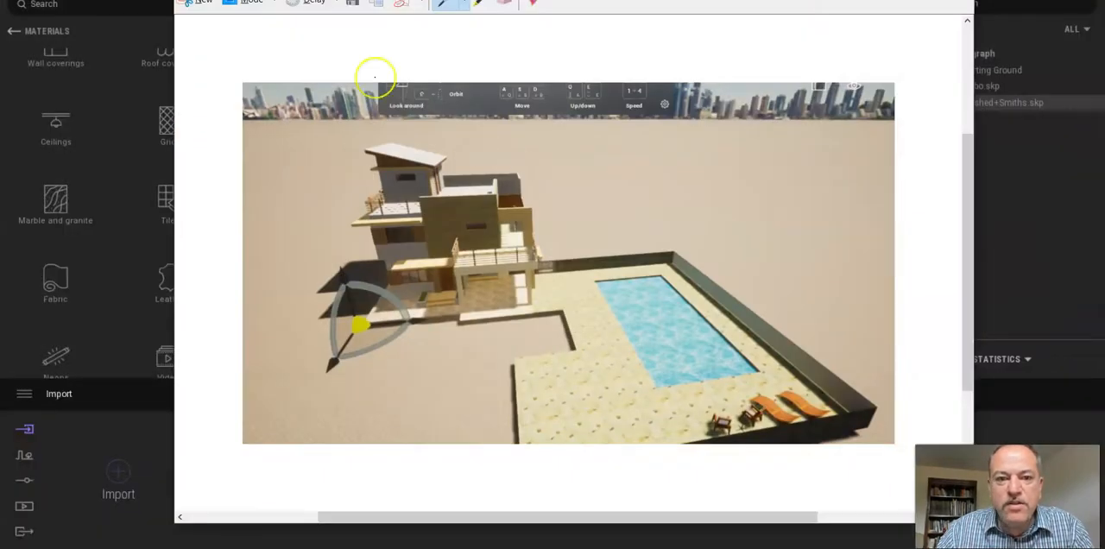
Save the snip as JPEG 'beforehousedecoration' on New Volume (D:)
{"action": "left_click", "coordinate": [203, 2]}
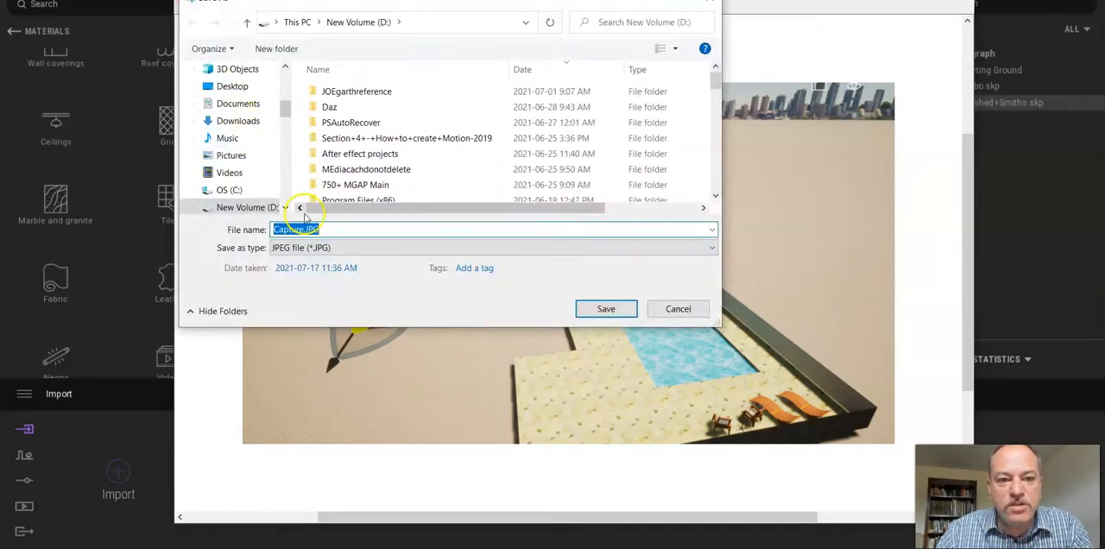
{"action": "type", "text": "before"}
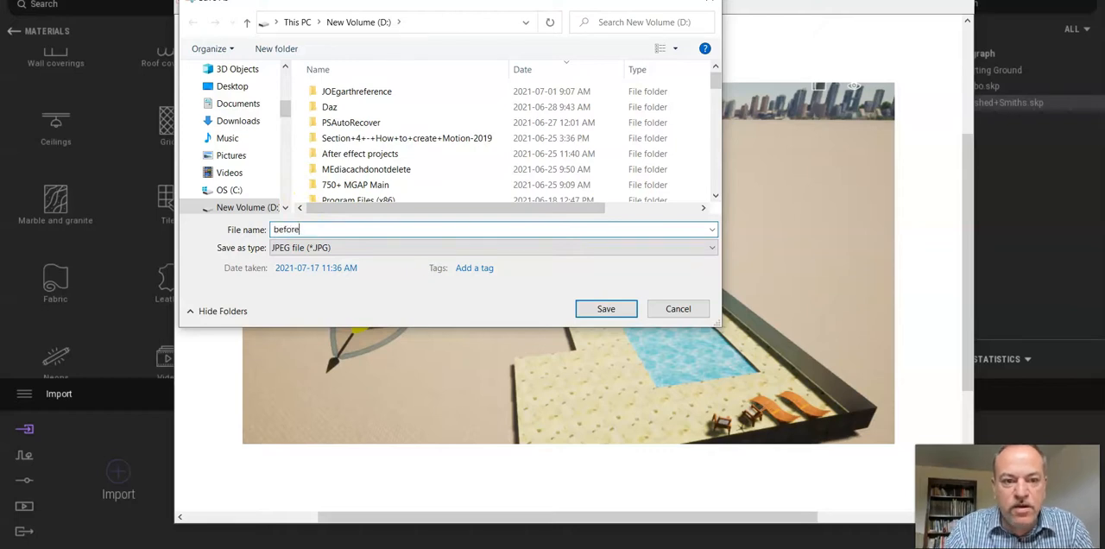
{"action": "type", "text": "housede"}
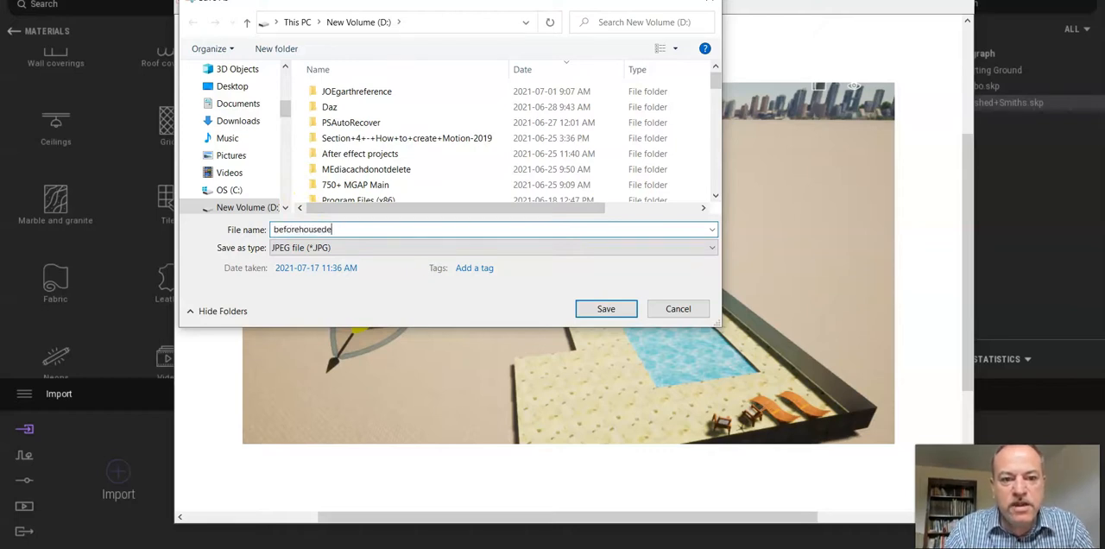
{"action": "type", "text": "eocration"}
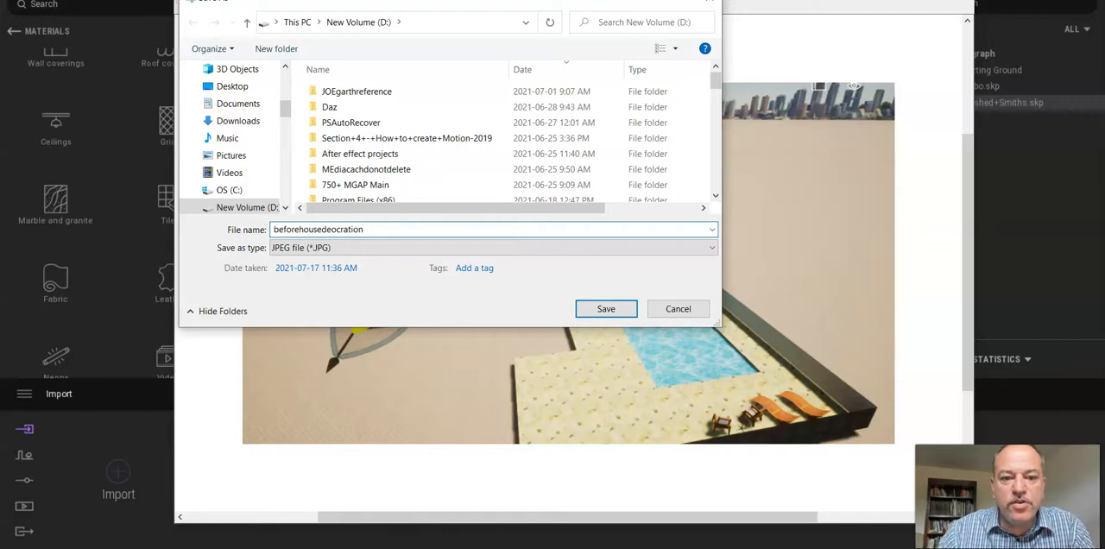
{"action": "key", "text": "BackSpace"}
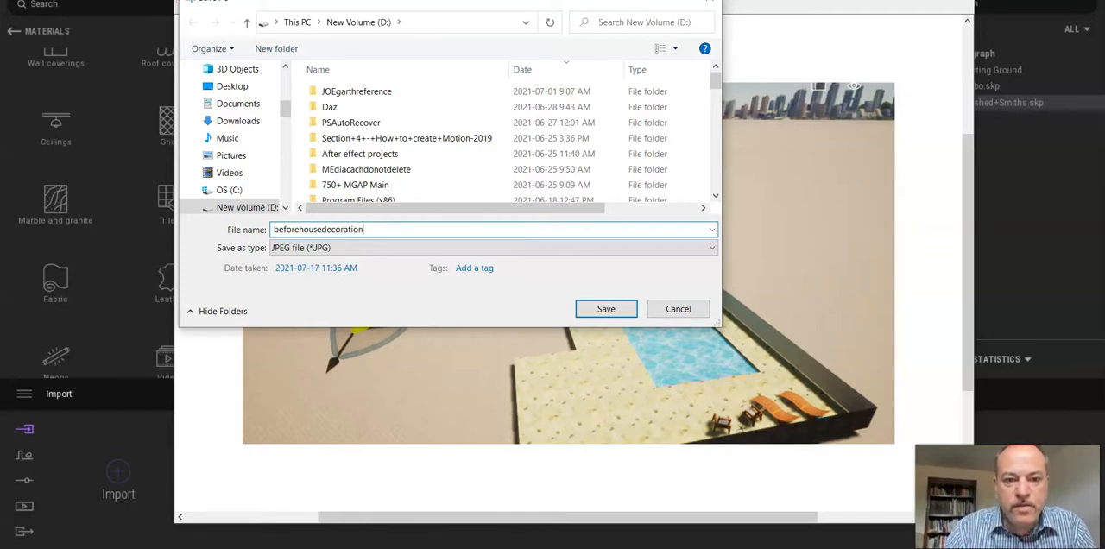
{"action": "mouse_move", "coordinate": [606, 309]}
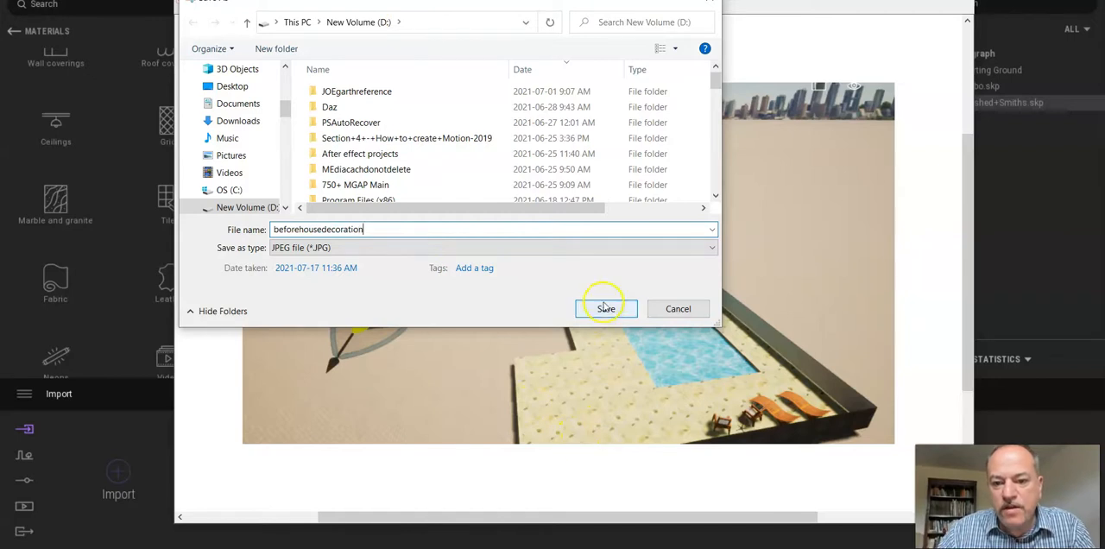
{"action": "left_click", "coordinate": [605, 309]}
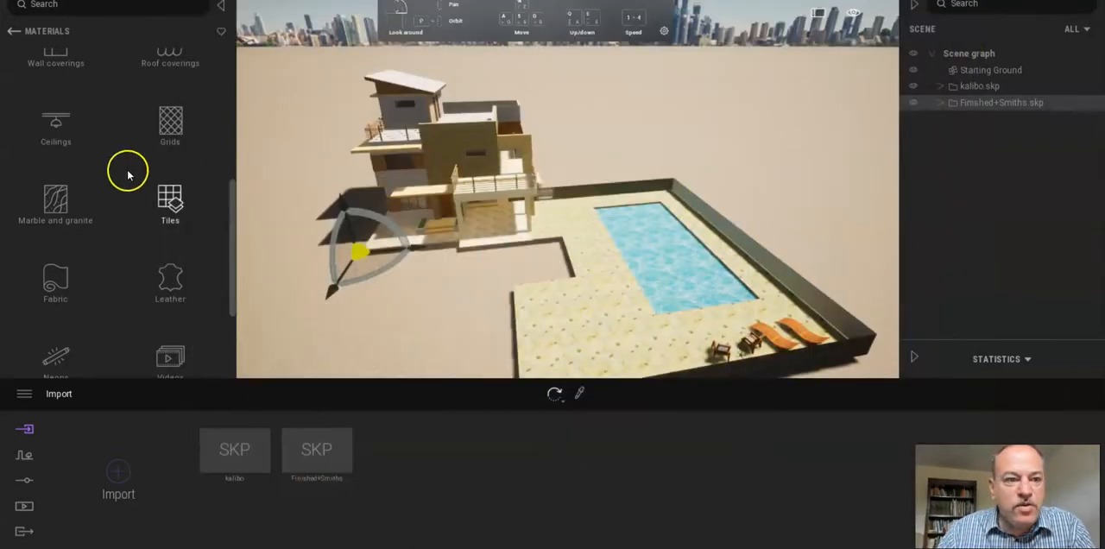
Open the Water materials and apply Lake 02 to the pool surface
{"action": "scroll", "scroll_direction": "down", "scroll_amount": 3}
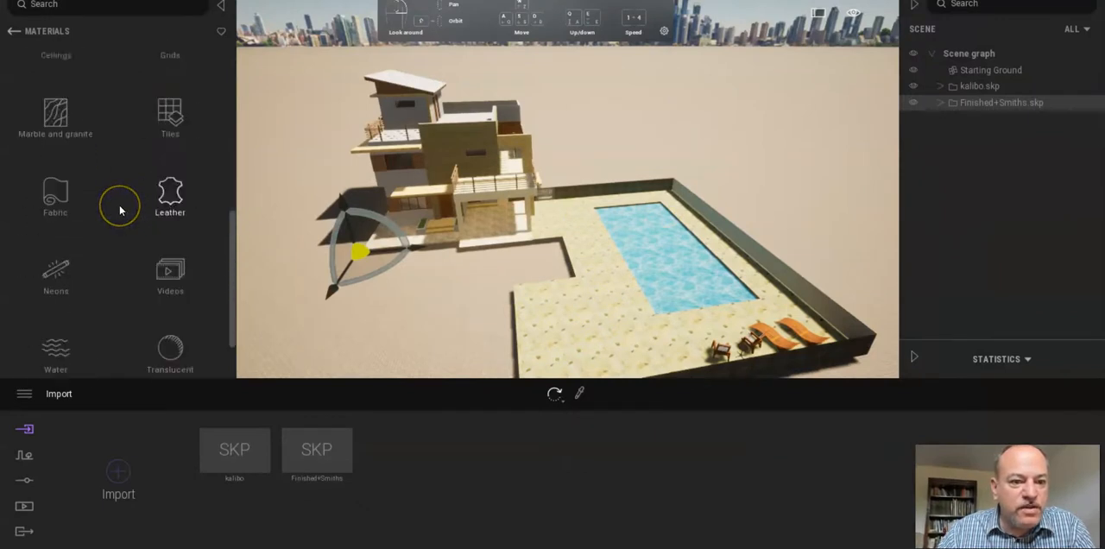
{"action": "left_click", "coordinate": [56, 354]}
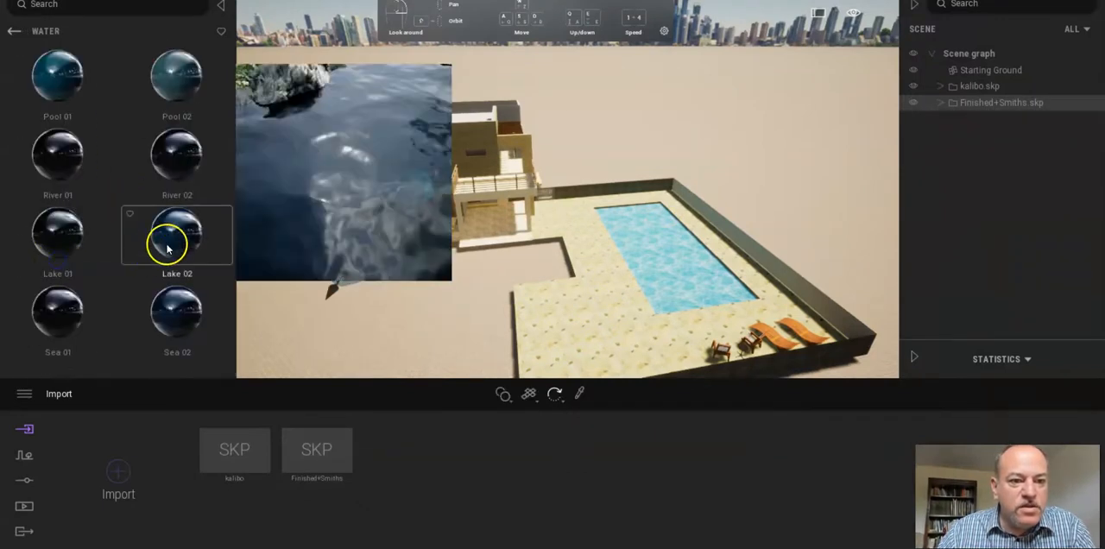
{"action": "left_click", "coordinate": [177, 235]}
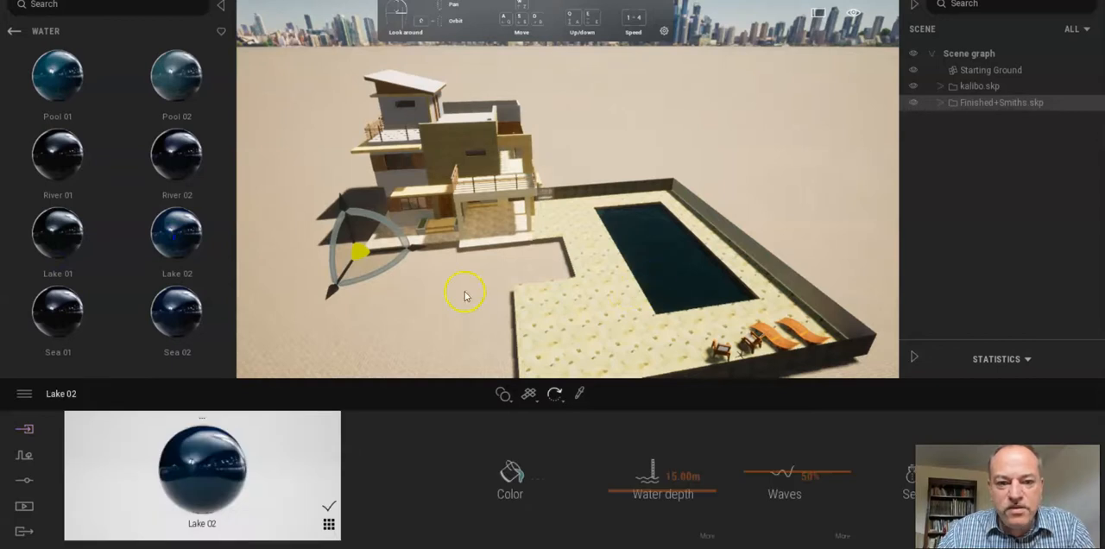